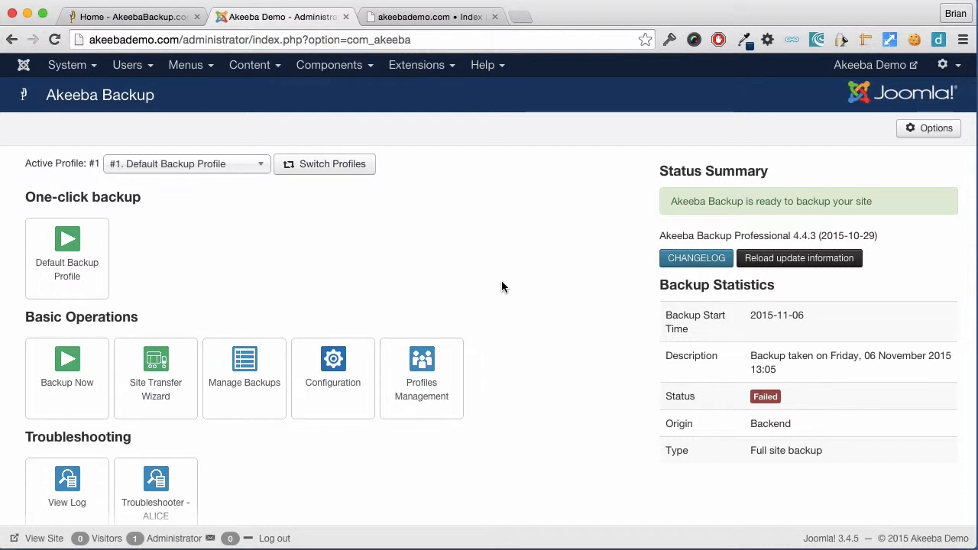
# - Check the separate forum site, then open Multiple Databases Definitions from the control panel
pyautogui.click(432, 16)
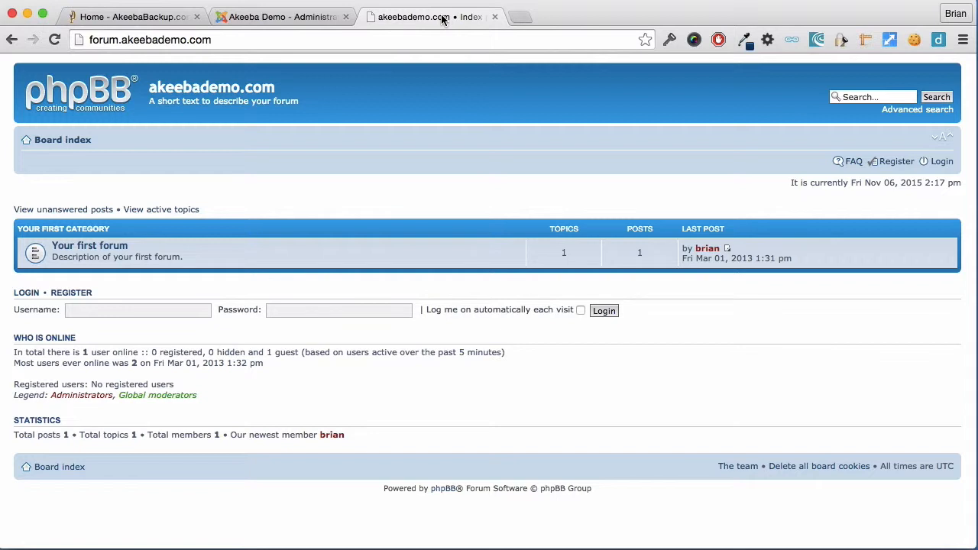
pyautogui.click(281, 17)
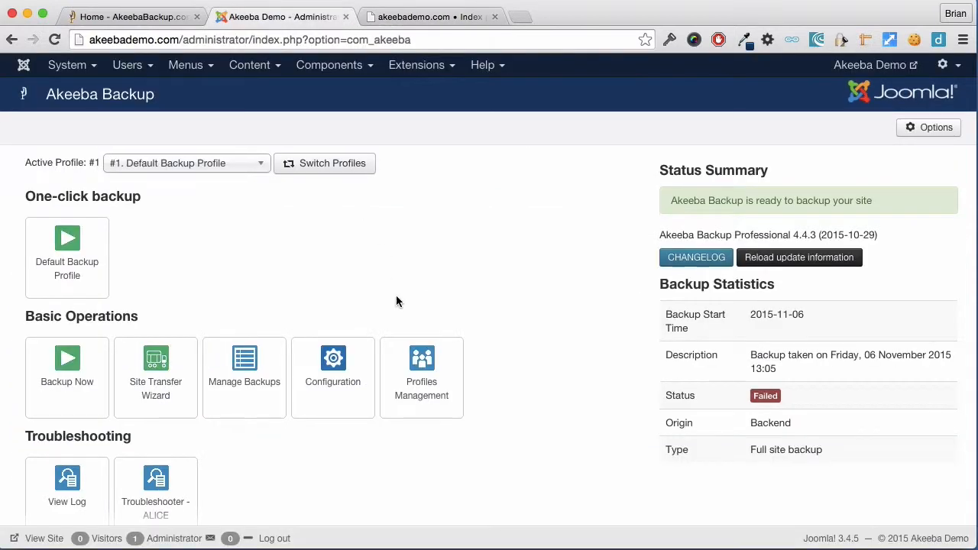
pyautogui.scroll(-3)
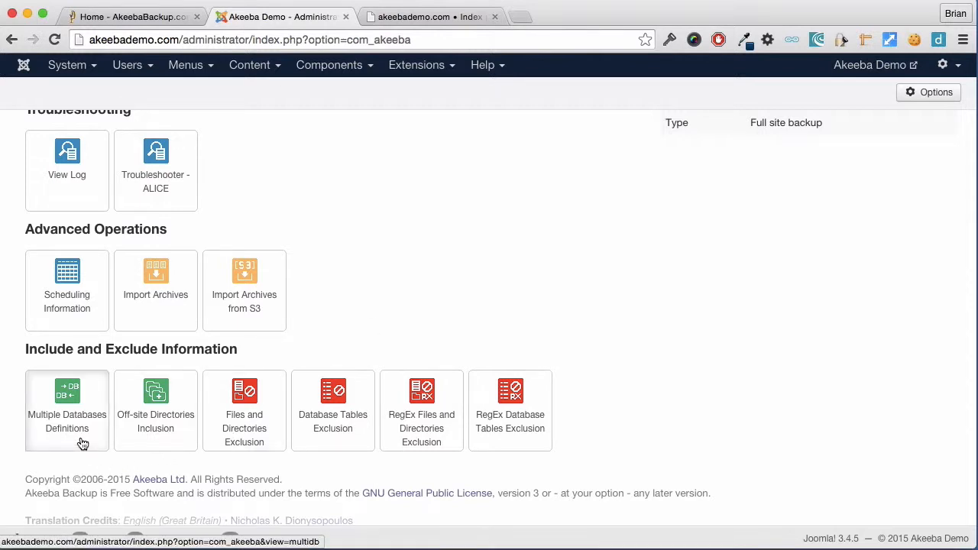
pyautogui.moveTo(146, 444)
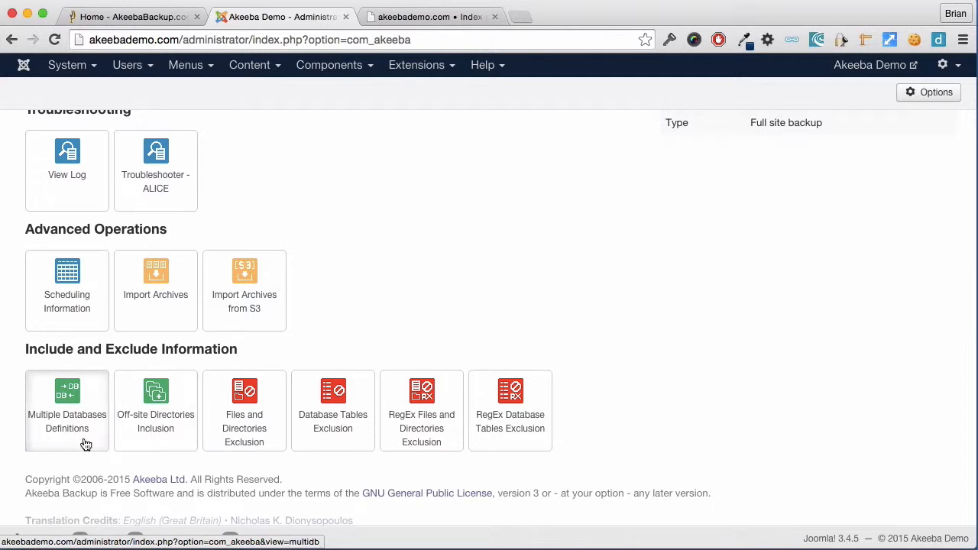
pyautogui.click(66, 410)
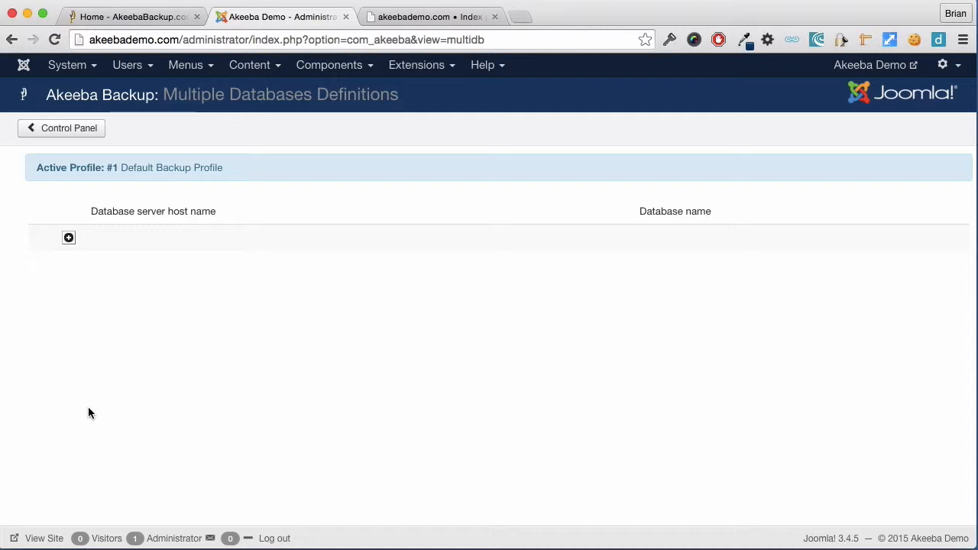
pyautogui.moveTo(85, 422)
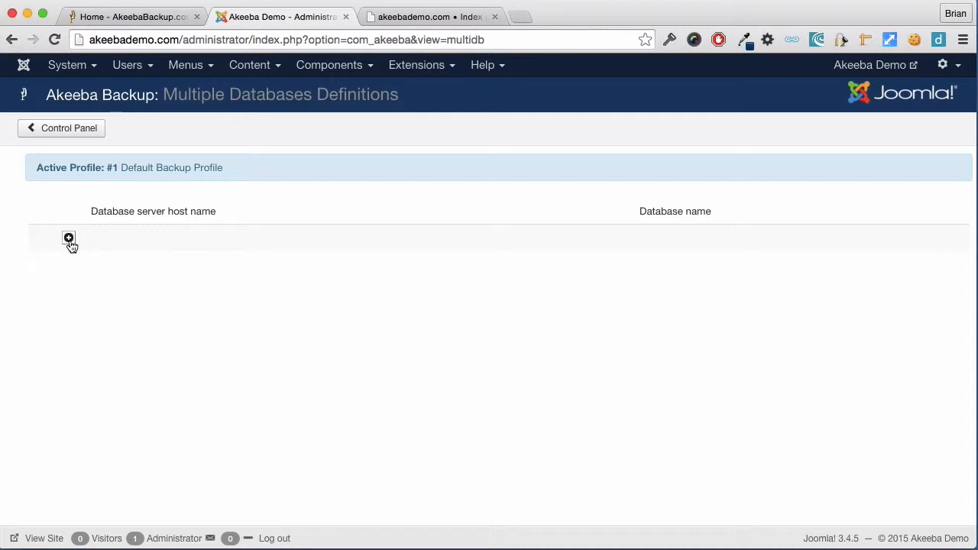
# - Add the phpbb database on localhost with user root, test the connection, and save
pyautogui.click(68, 238)
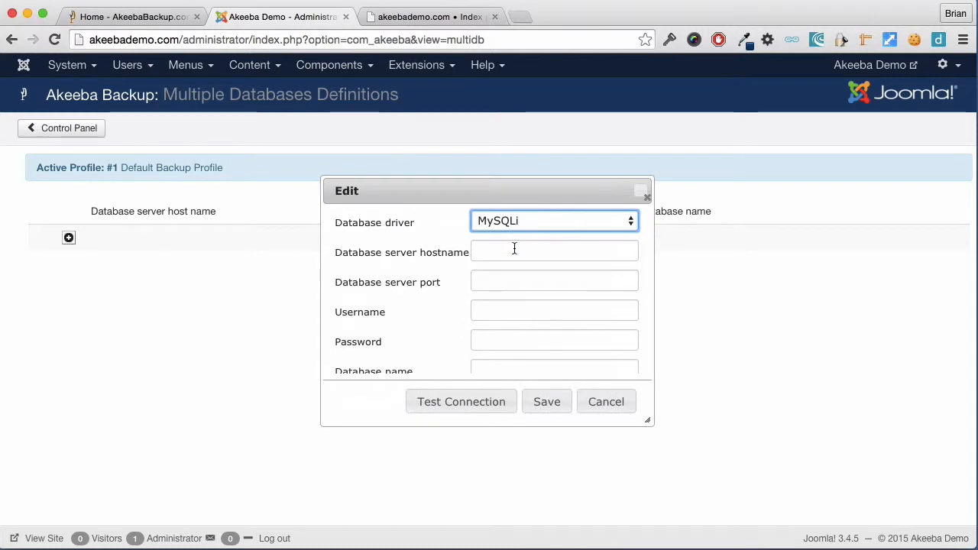
pyautogui.click(554, 251)
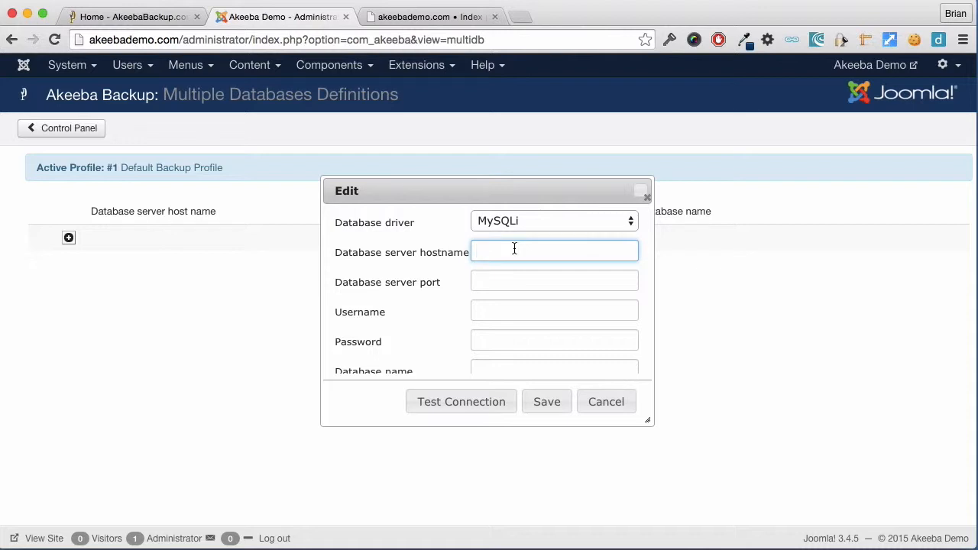
pyautogui.write('localho')
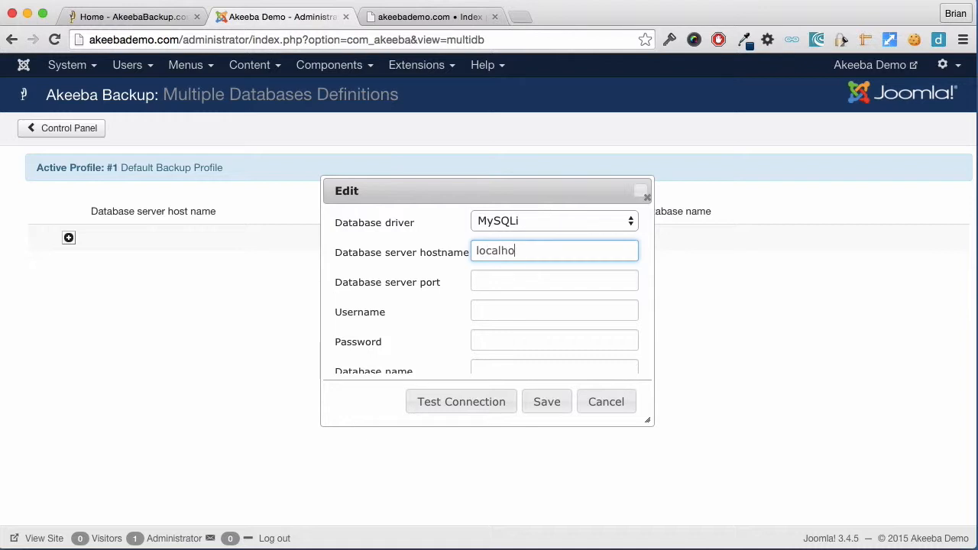
pyautogui.click(554, 310)
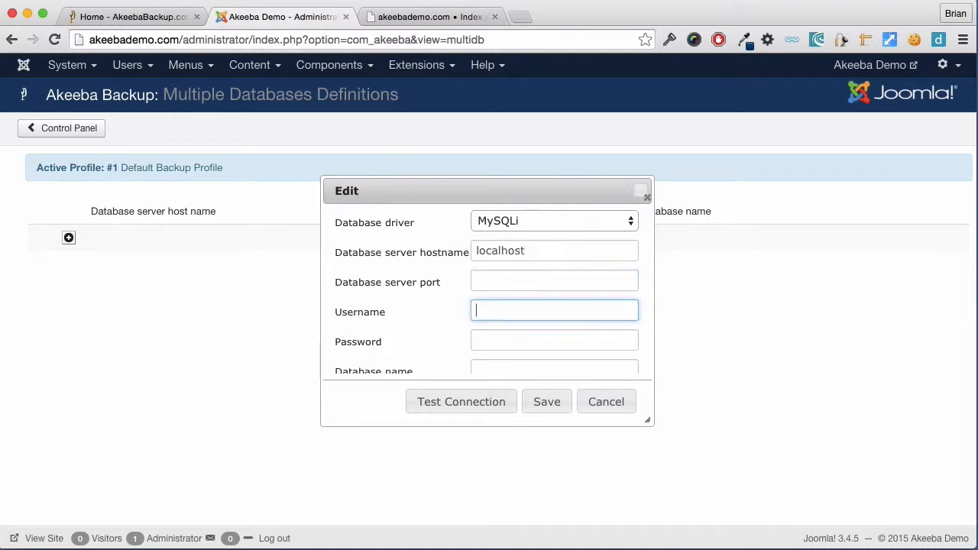
pyautogui.write('root')
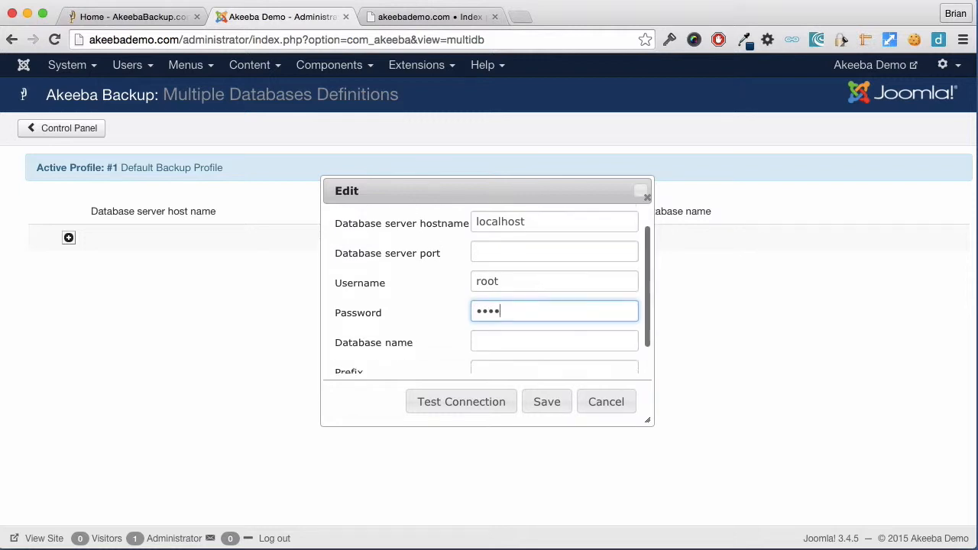
pyautogui.click(554, 340)
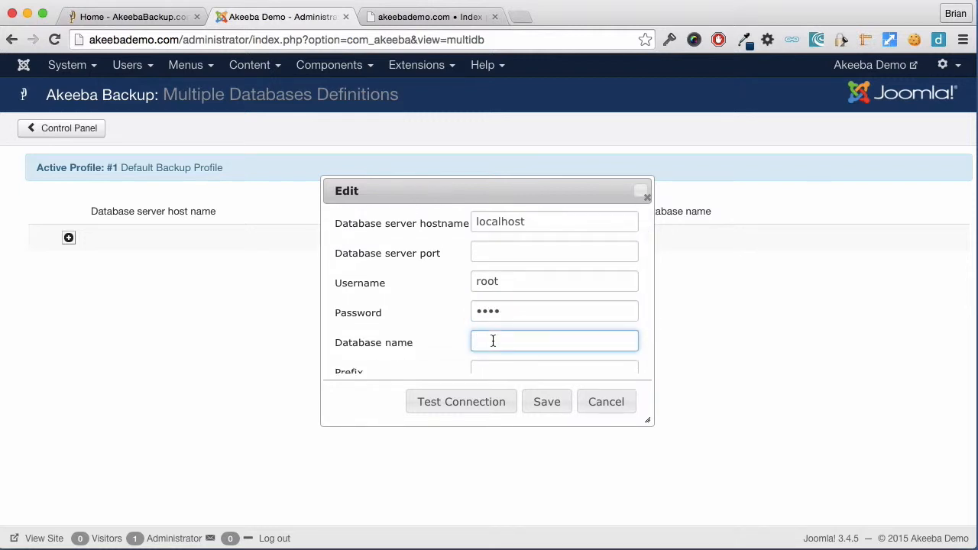
pyautogui.write('phpbb')
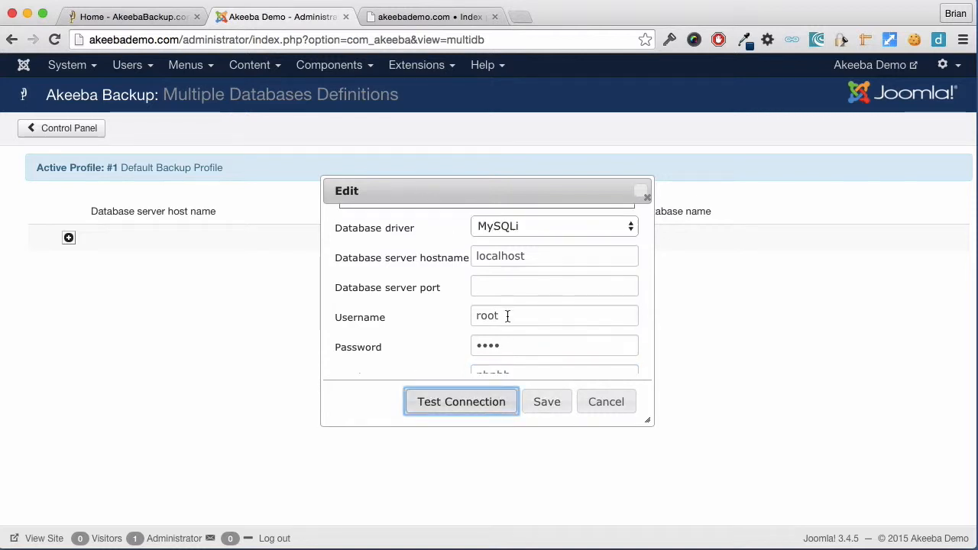
pyautogui.click(462, 401)
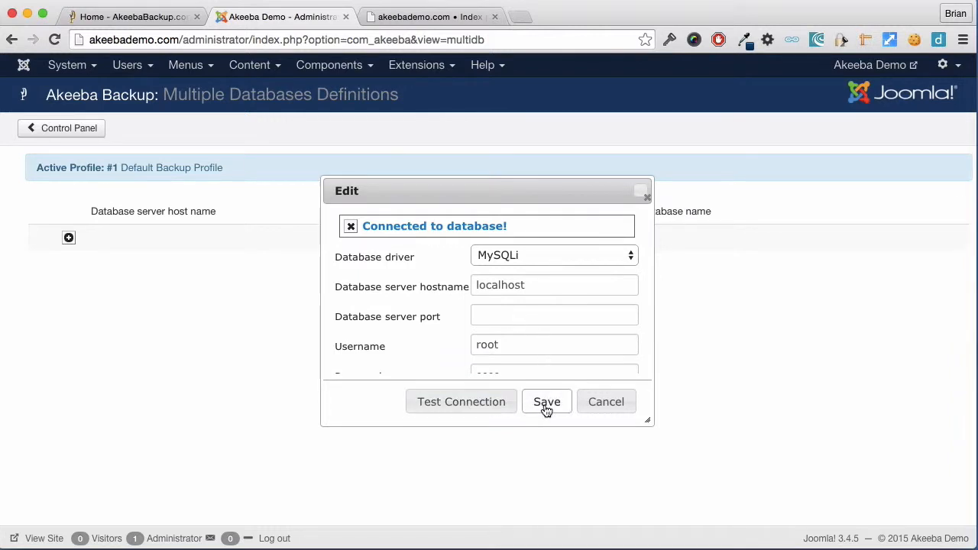
pyautogui.click(547, 401)
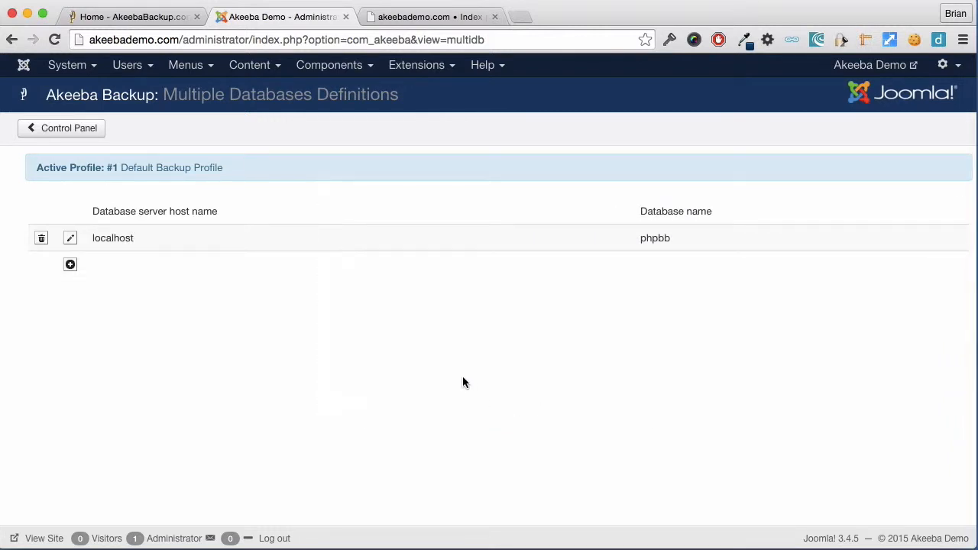
pyautogui.moveTo(245, 296)
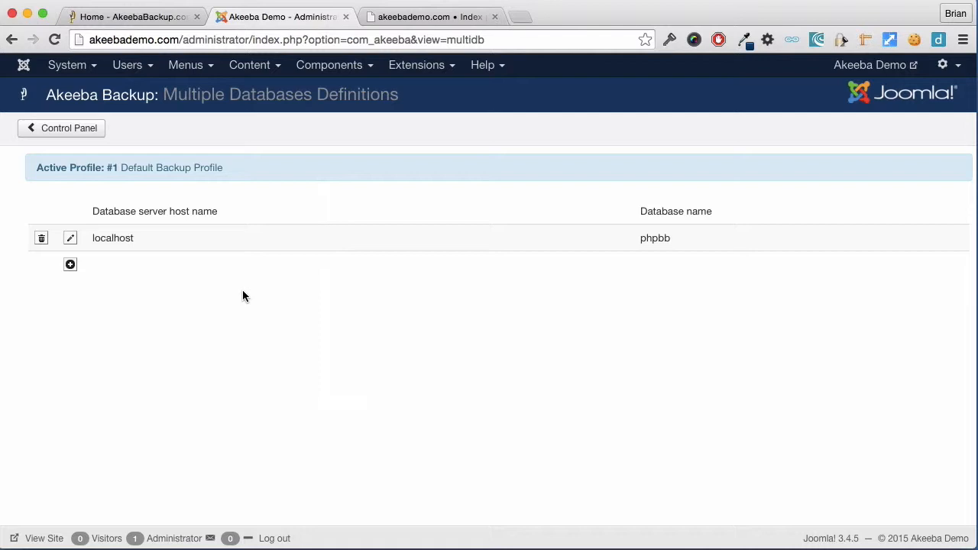
# - Return to the Control Panel and head to Off-site Directories Inclusion
pyautogui.click(68, 127)
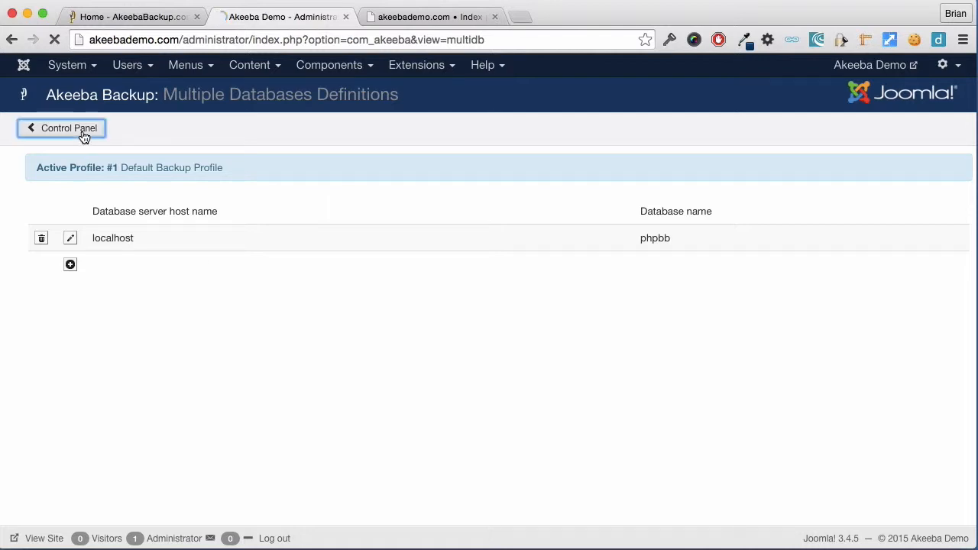
pyautogui.click(69, 128)
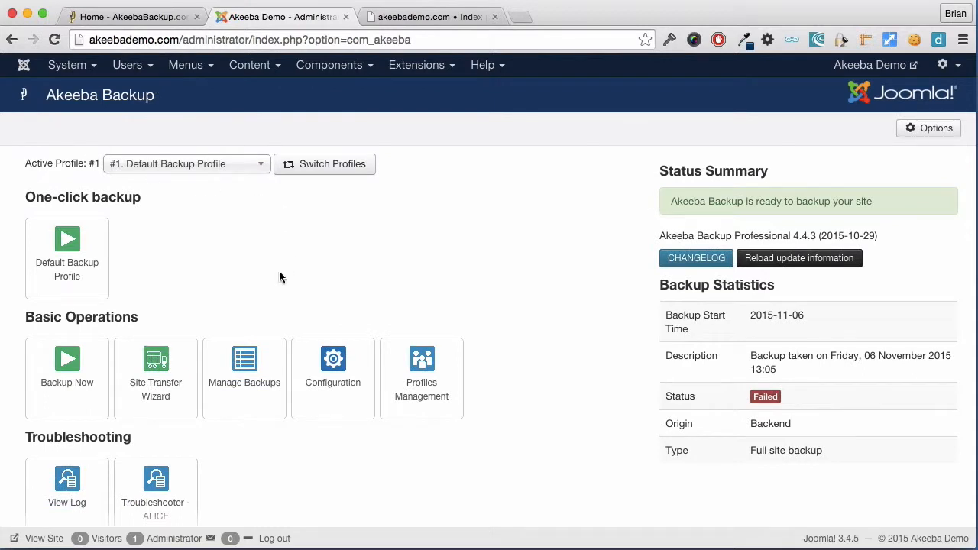
pyautogui.scroll(-3)
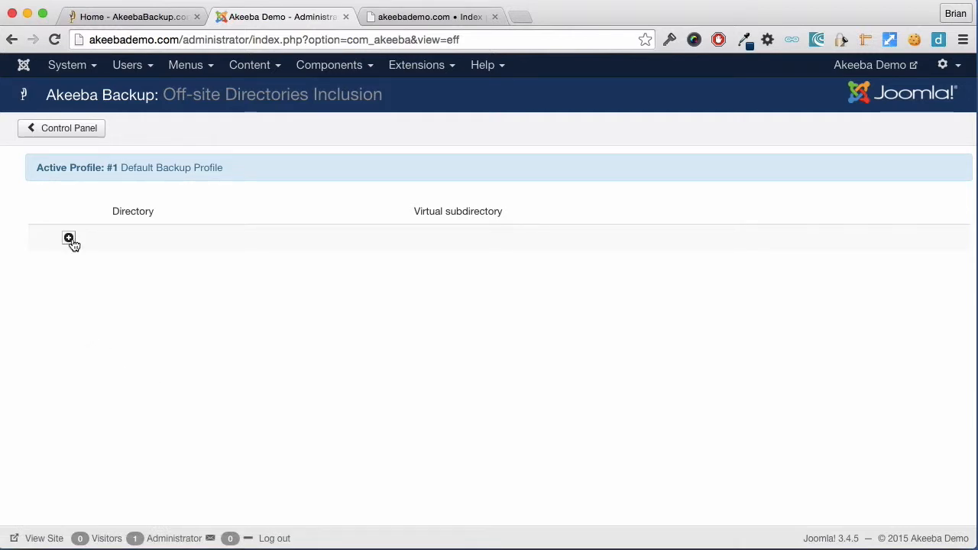
# - Add /Applications/MAMP/htdocs/downloads as an off-site directory using the Directory Browser
pyautogui.click(69, 237)
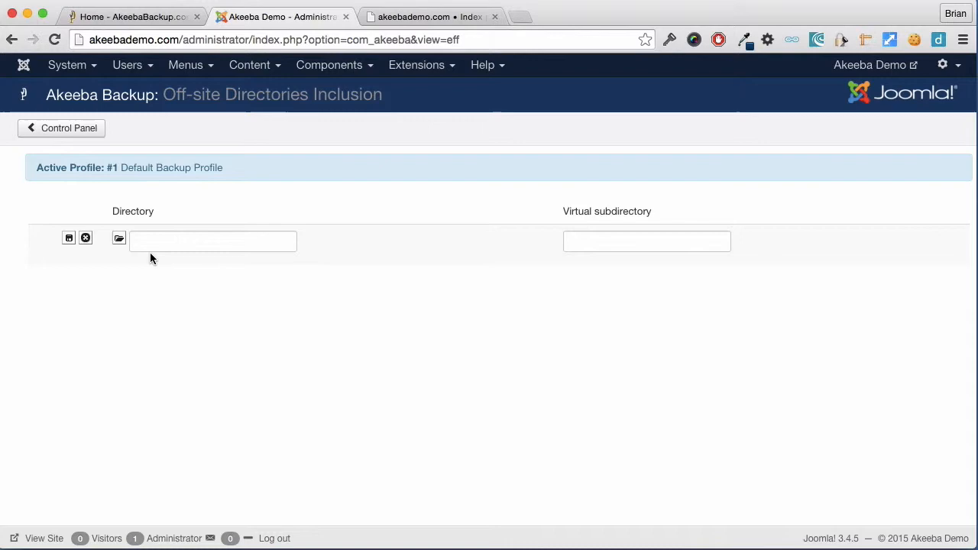
pyautogui.click(118, 238)
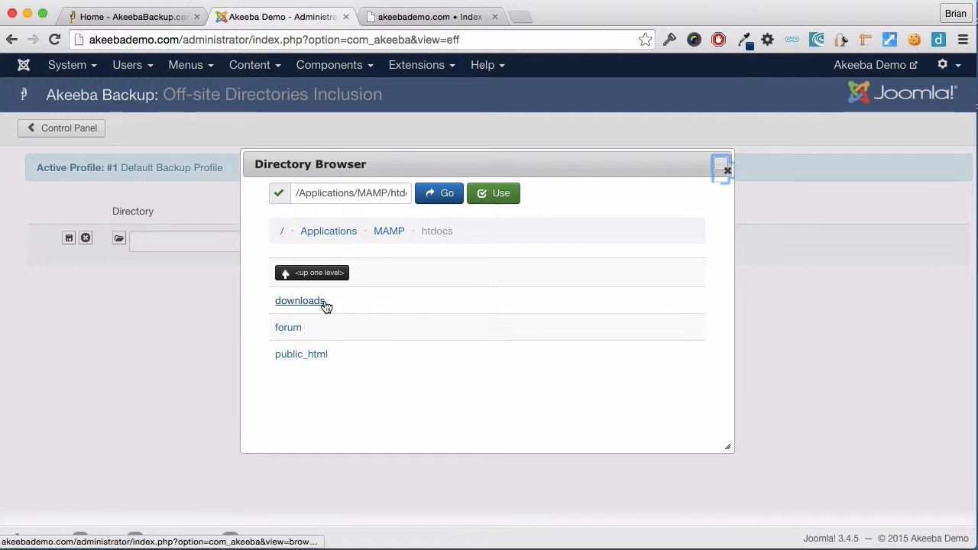
pyautogui.moveTo(300, 300)
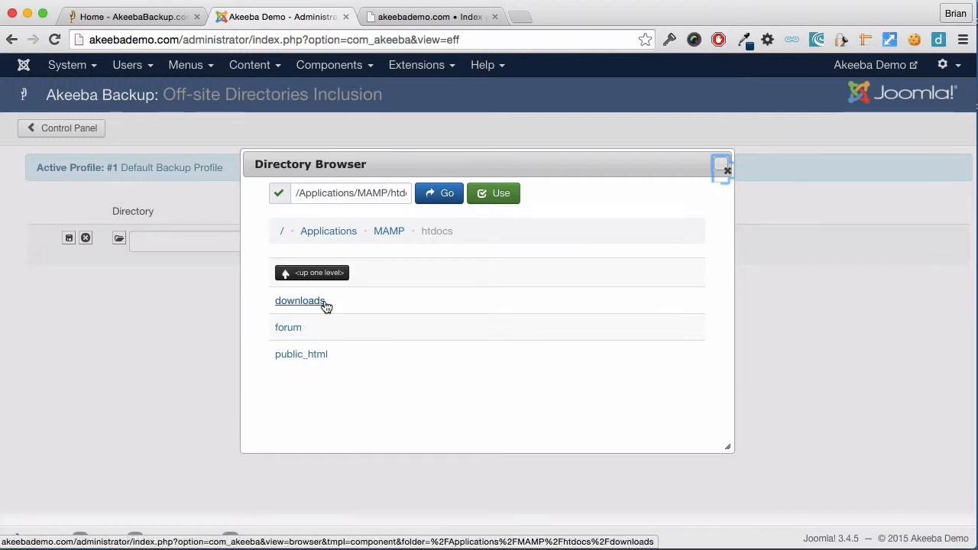
pyautogui.moveTo(305, 330)
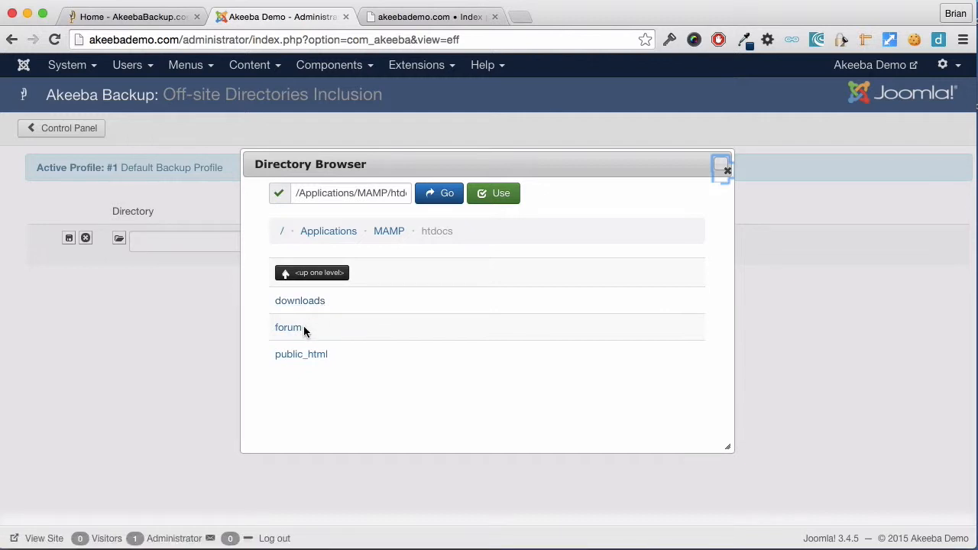
pyautogui.moveTo(301, 354)
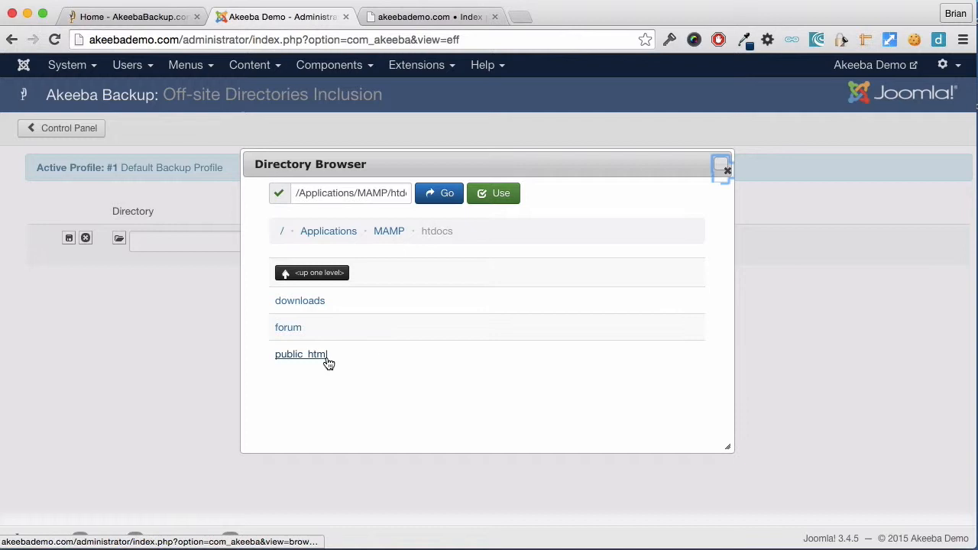
pyautogui.moveTo(300, 354)
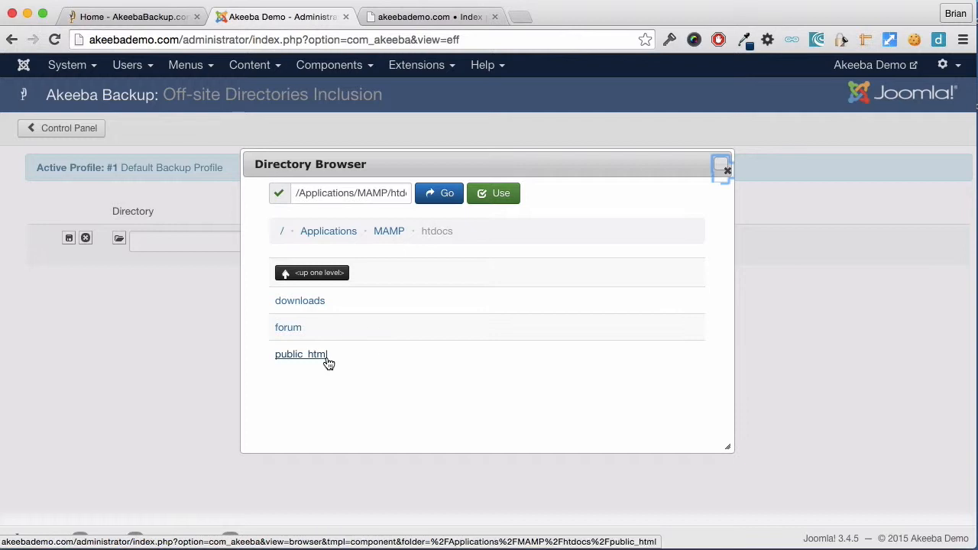
pyautogui.moveTo(344, 362)
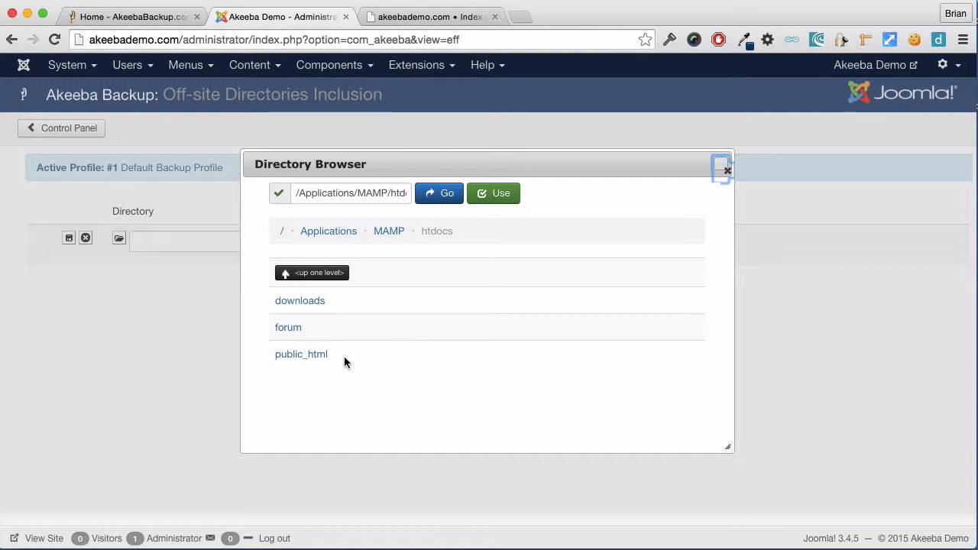
pyautogui.click(300, 301)
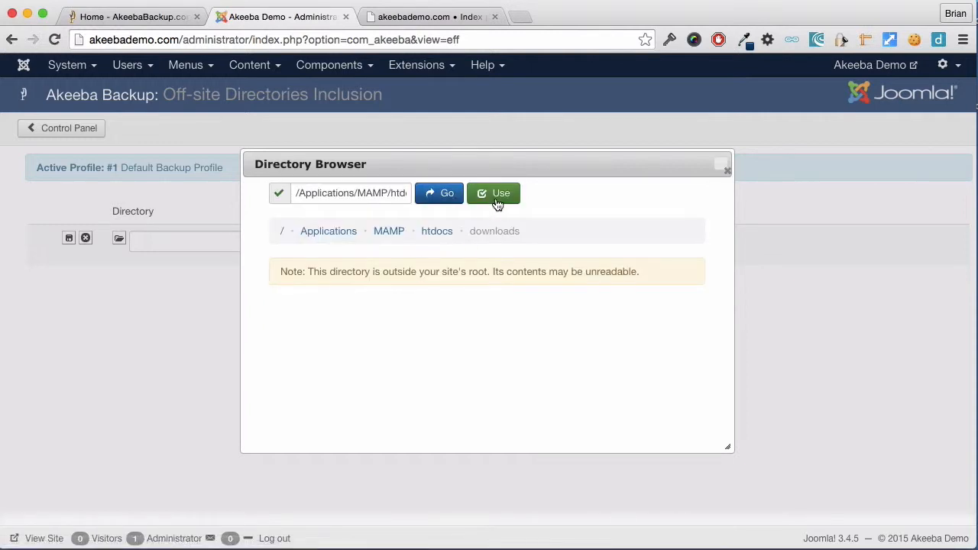
pyautogui.click(494, 192)
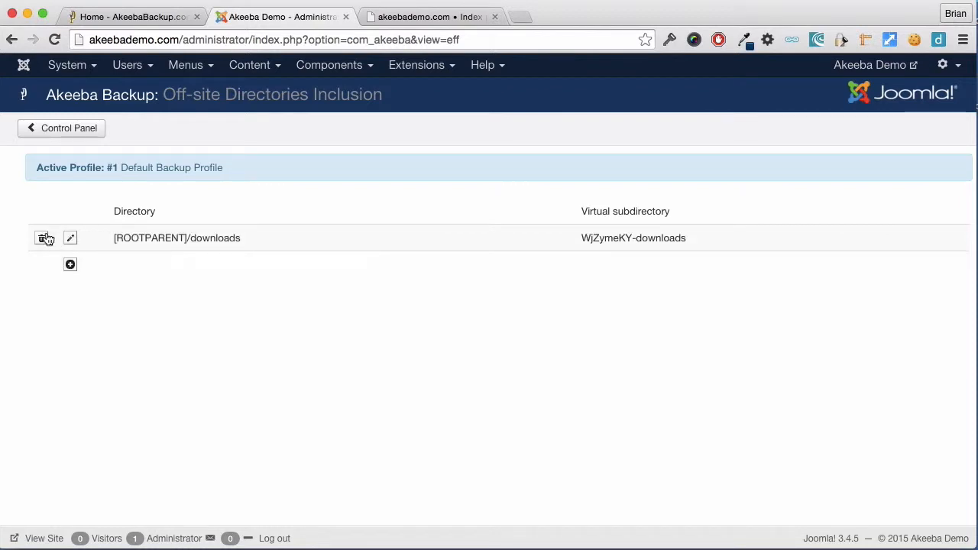
# - Add and save the forum folder as an off-site entry, then return to Control Panel
pyautogui.click(71, 265)
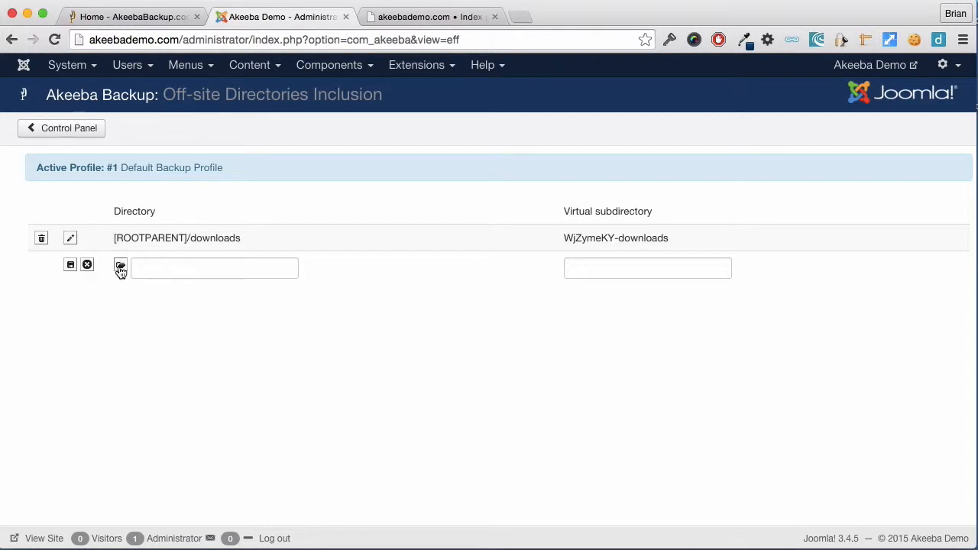
pyautogui.click(120, 265)
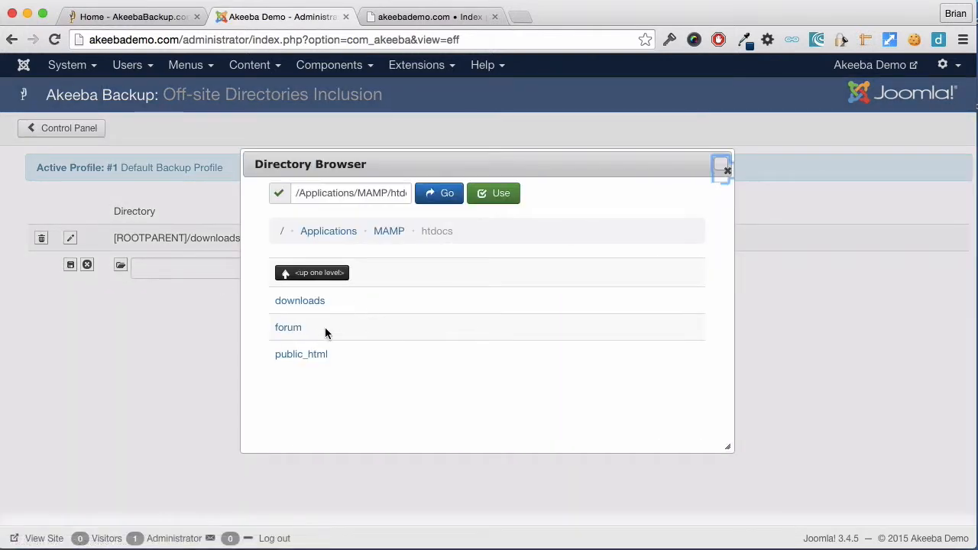
pyautogui.click(288, 327)
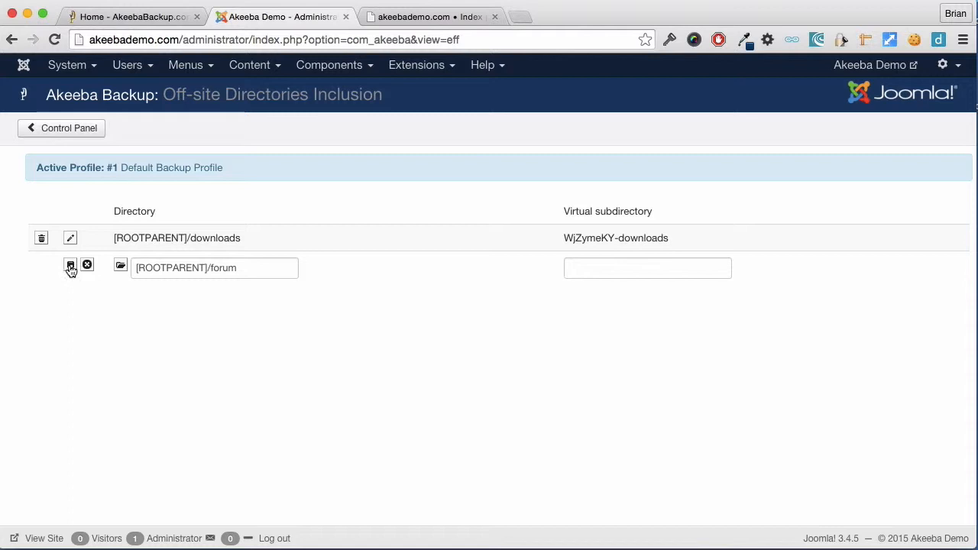
pyautogui.click(70, 265)
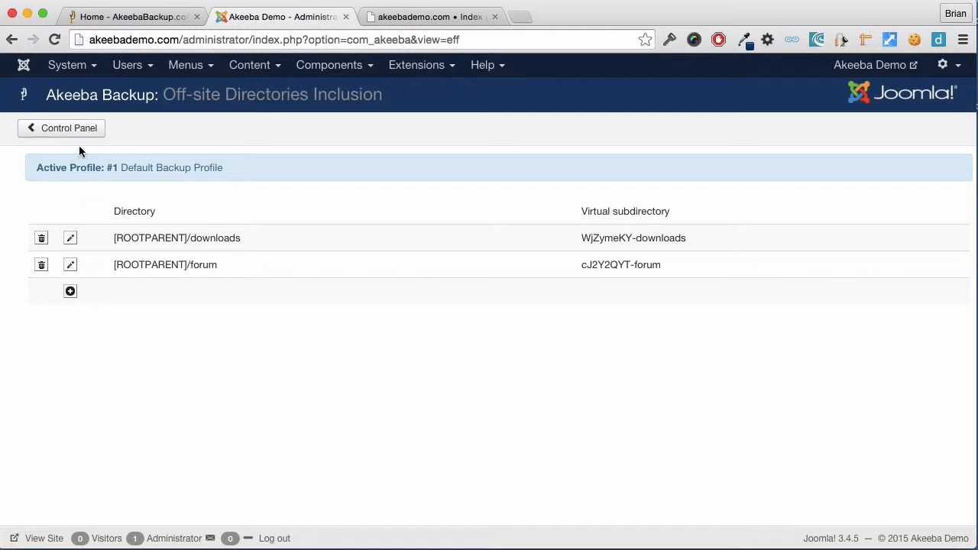
pyautogui.click(62, 127)
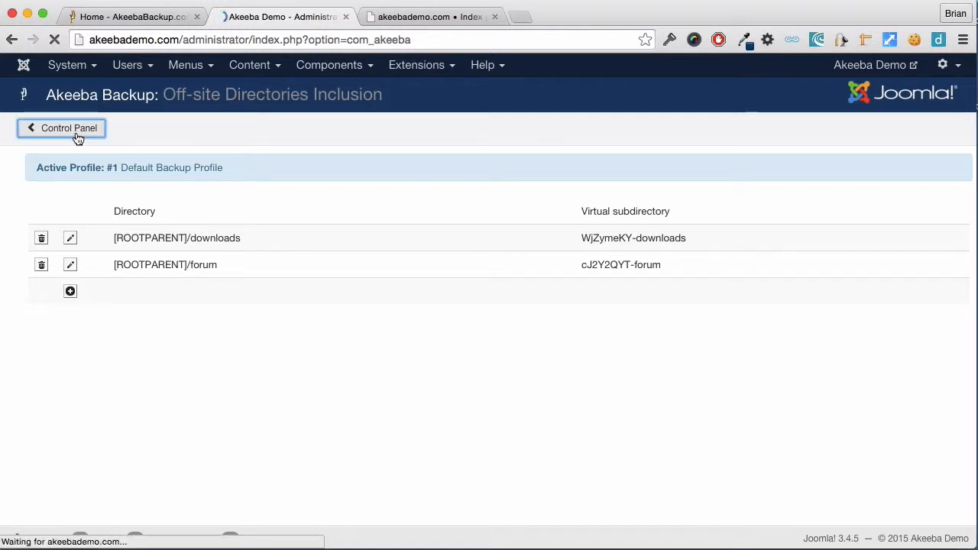
# - Run Backup Now with the default profile and go to Manage Backups when done
pyautogui.click(62, 128)
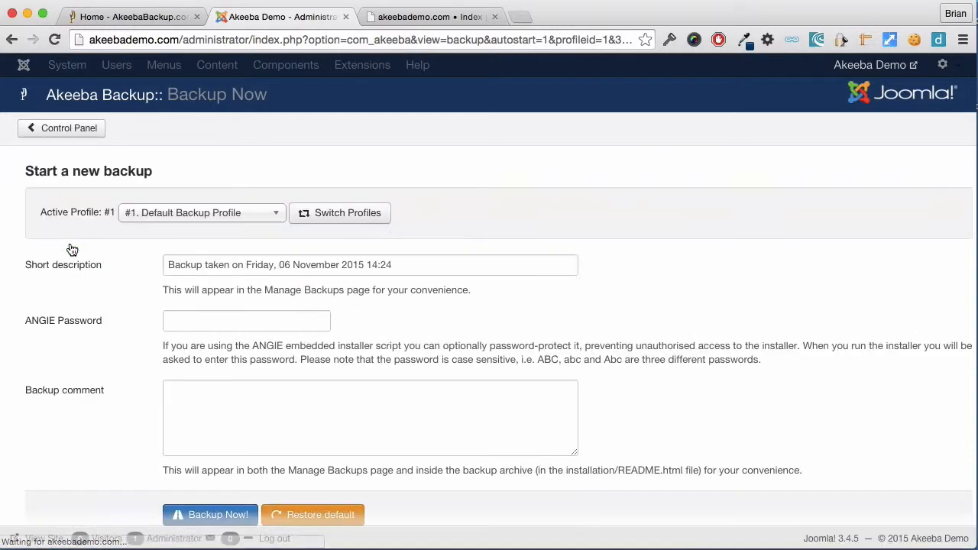
pyautogui.click(210, 515)
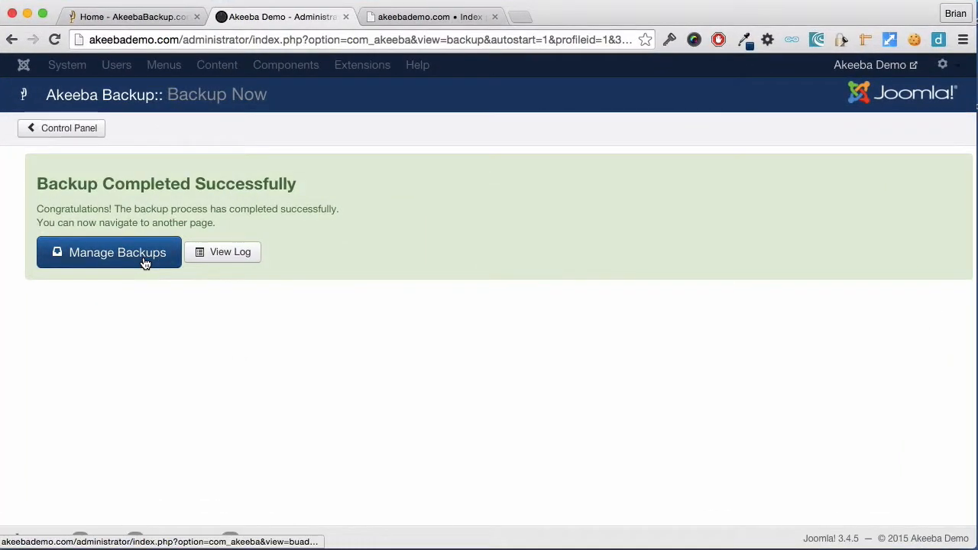
pyautogui.click(109, 253)
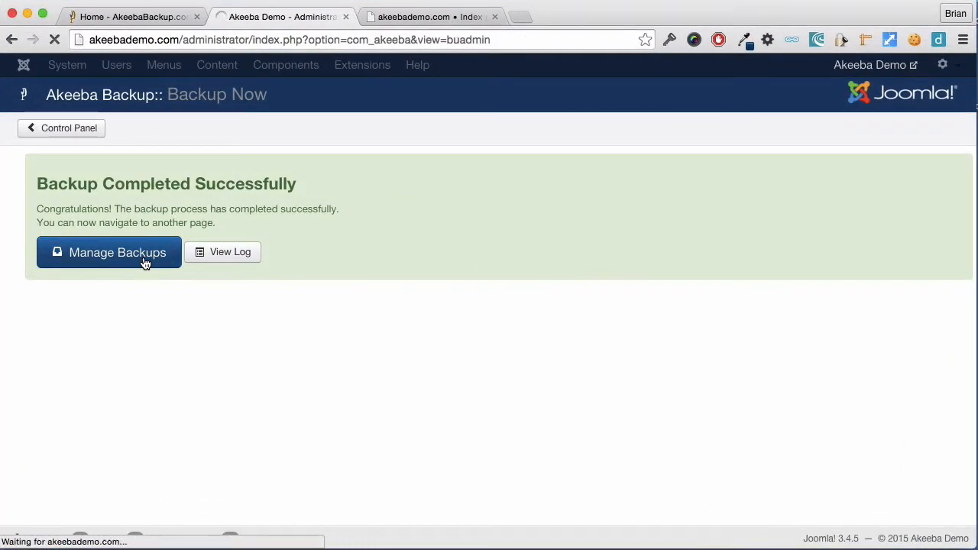
# - Download backup ID 3 (74.61 MB) and confirm the browser download warning
pyautogui.click(109, 252)
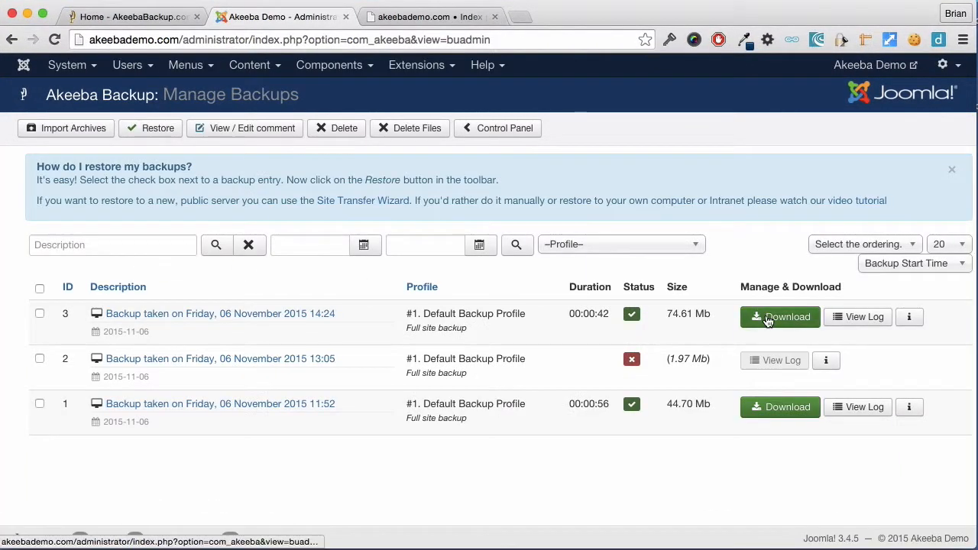
pyautogui.click(779, 317)
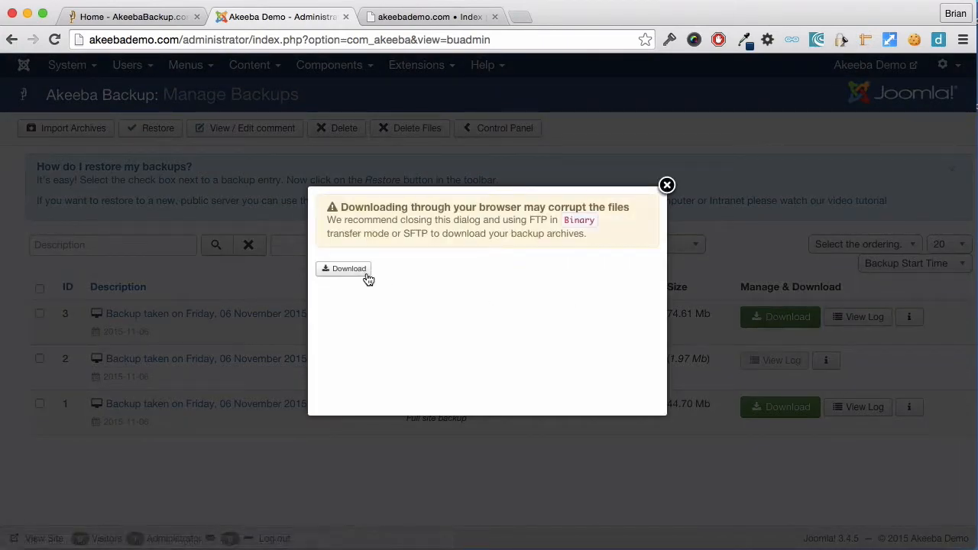
pyautogui.click(343, 268)
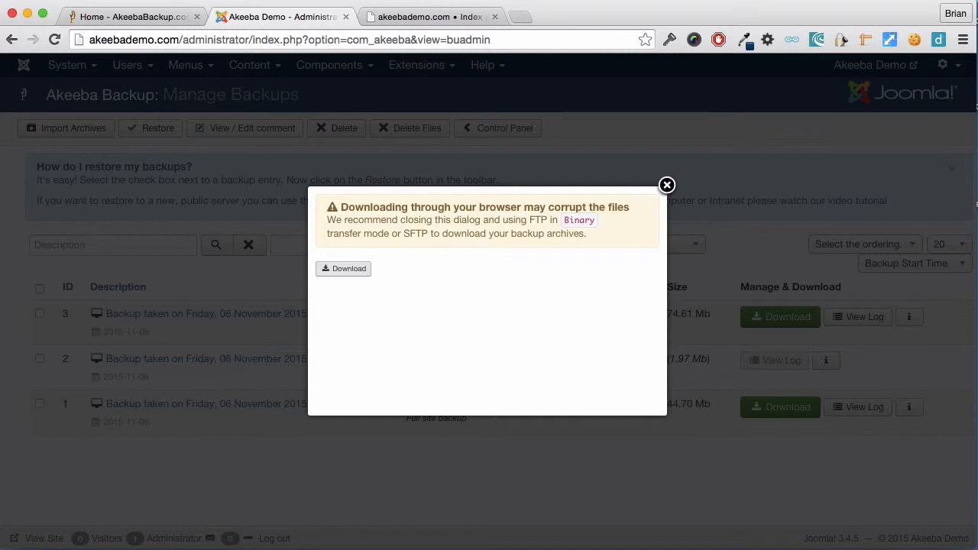
pyautogui.moveTo(692, 217)
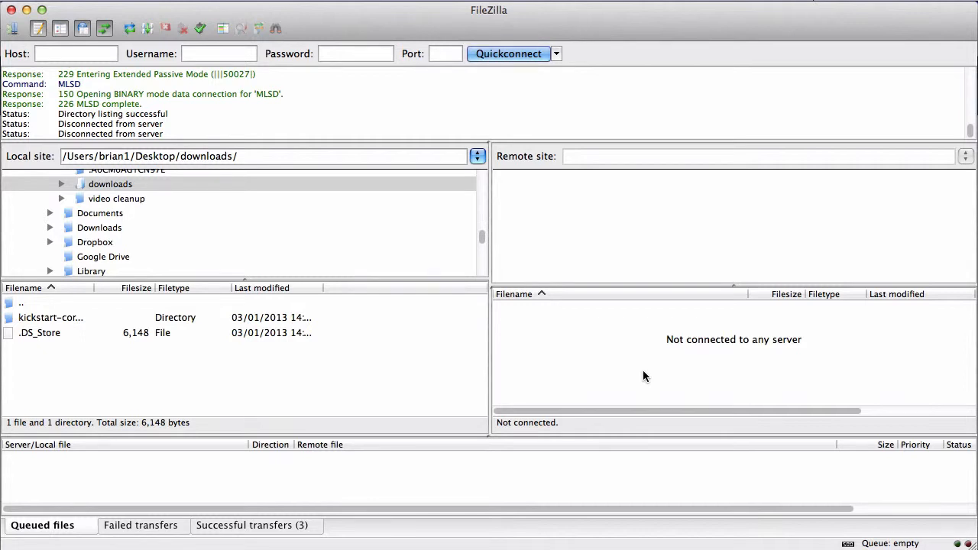
pyautogui.moveTo(15, 42)
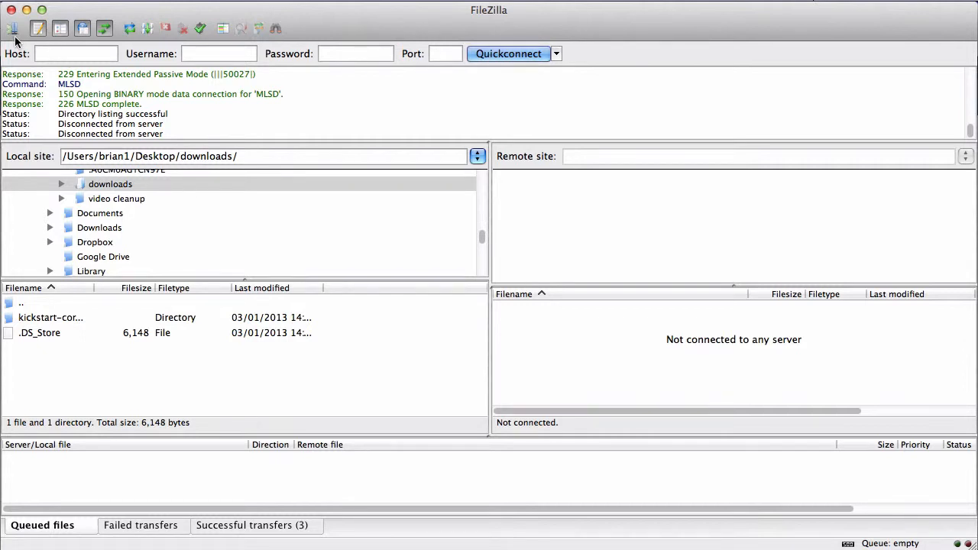
# - Connect to AkeebaDemo from the Site Manager and open the remote public_html folder
pyautogui.click(13, 29)
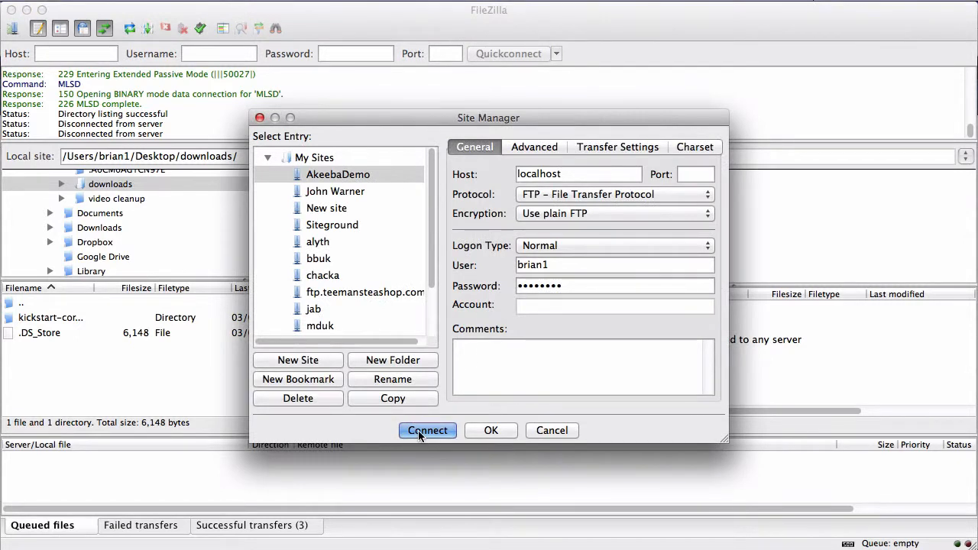
pyautogui.click(427, 430)
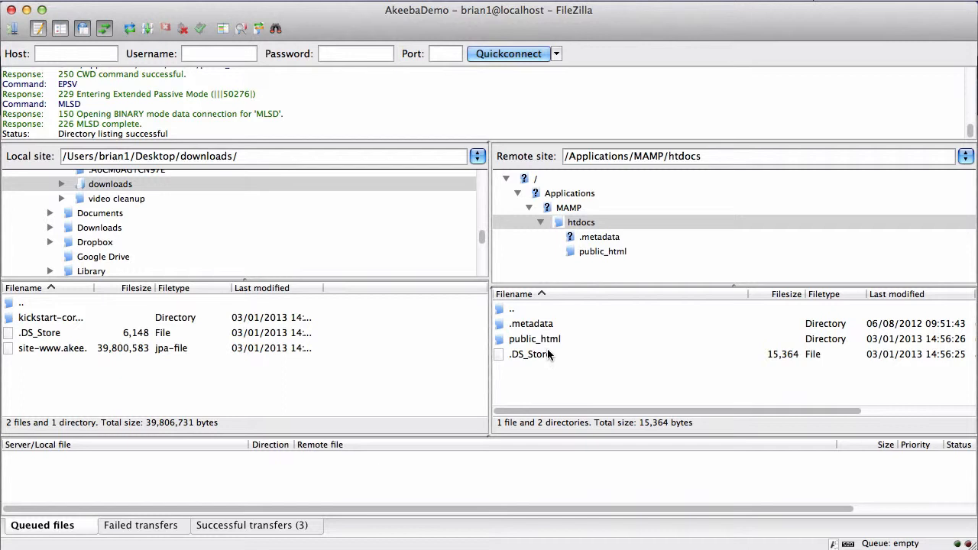
pyautogui.moveTo(547, 348)
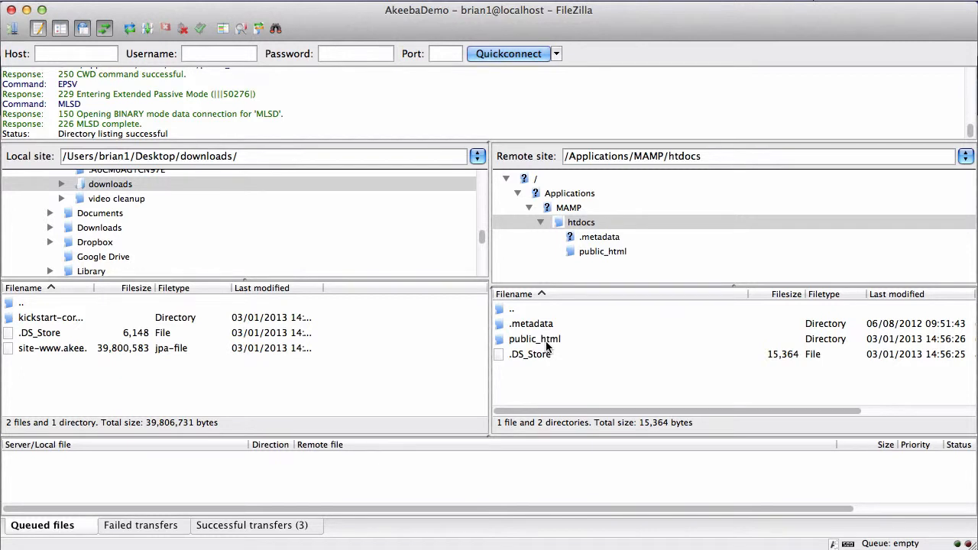
pyautogui.doubleClick(534, 338)
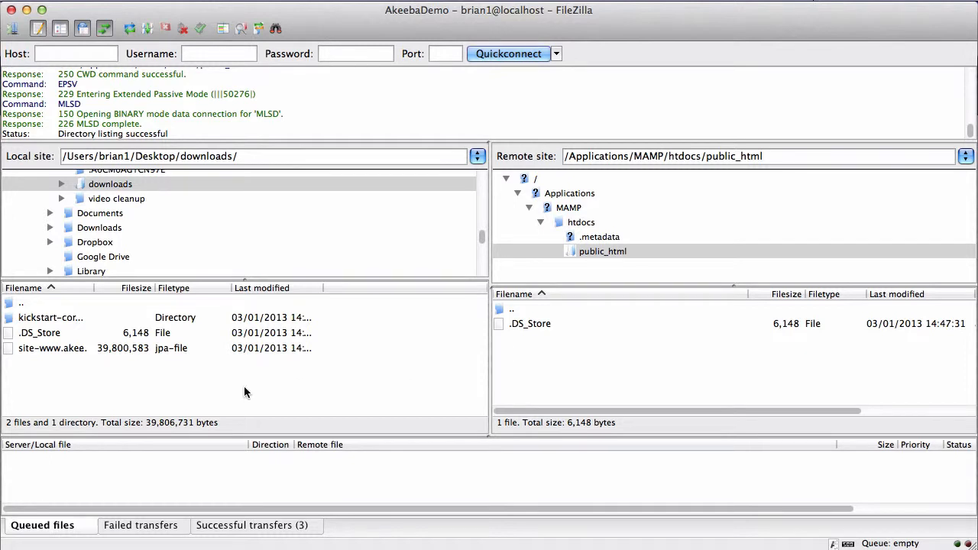
pyautogui.moveTo(75, 355)
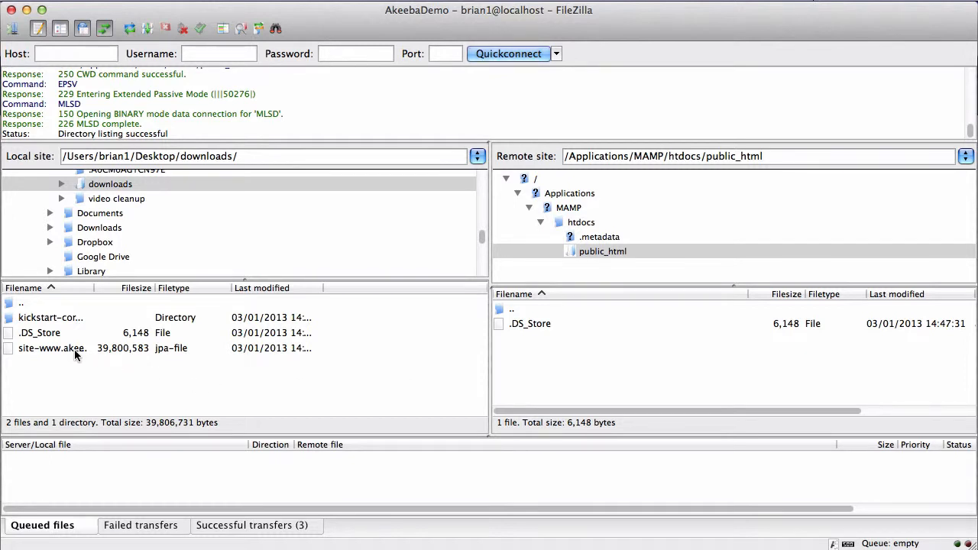
# - Upload the .jpa archive to public_html and select kickstart.php in the local kickstart-core folder
pyautogui.click(52, 348)
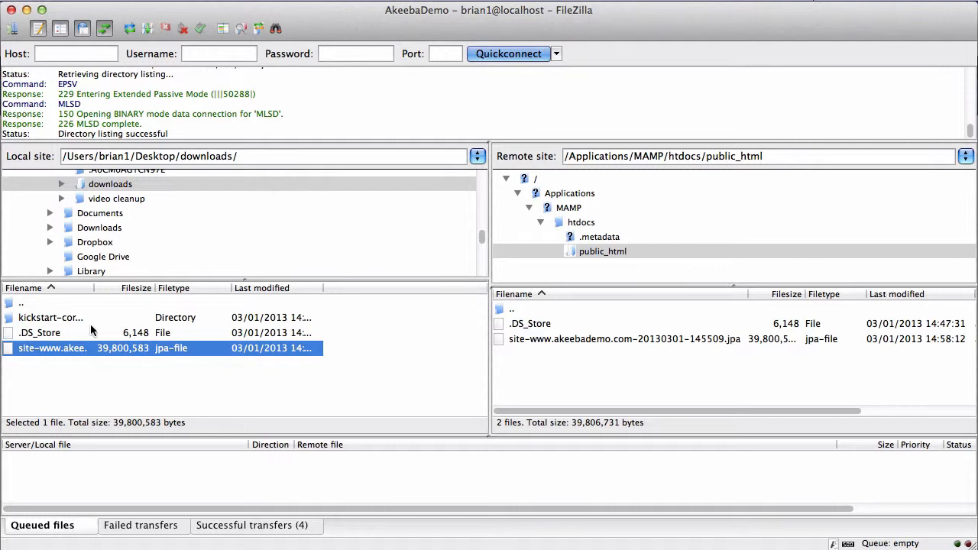
pyautogui.doubleClick(50, 317)
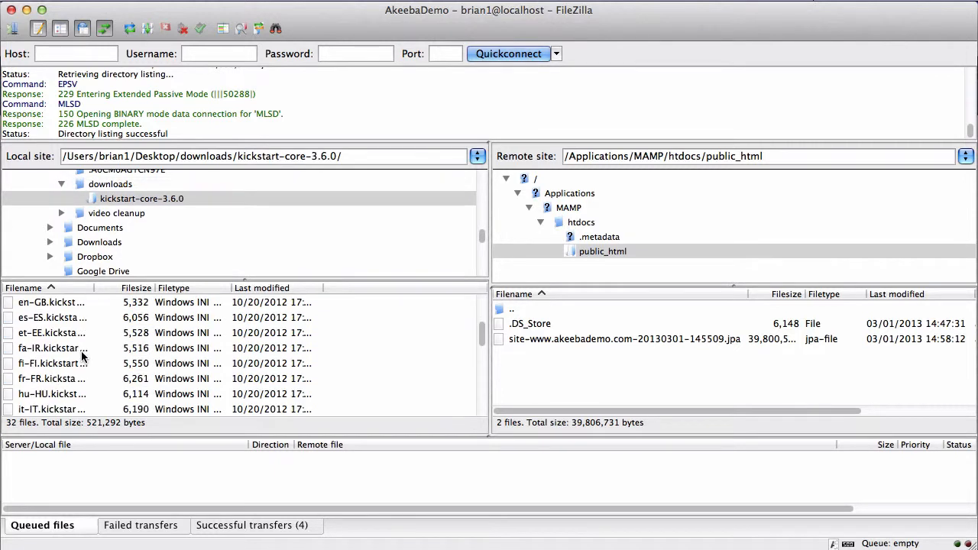
pyautogui.scroll(-3)
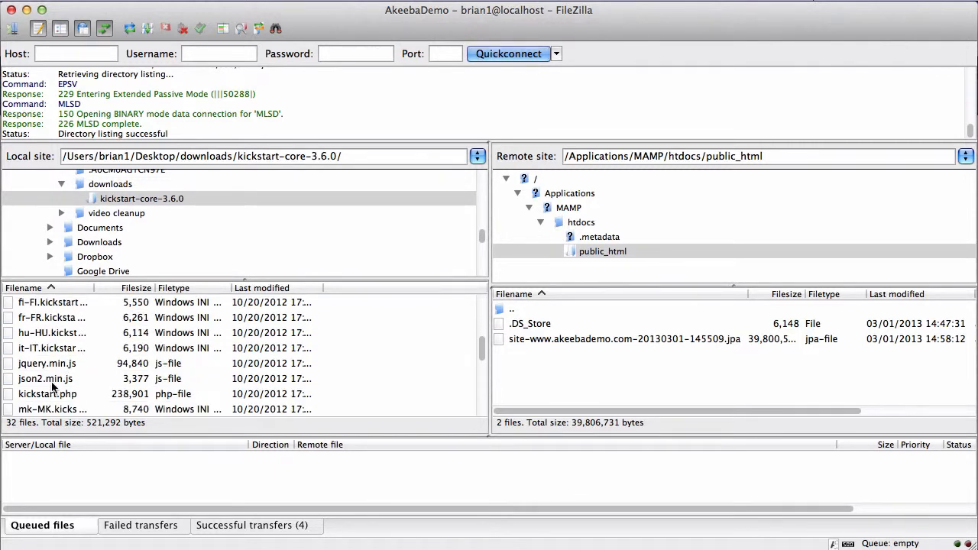
pyautogui.click(48, 394)
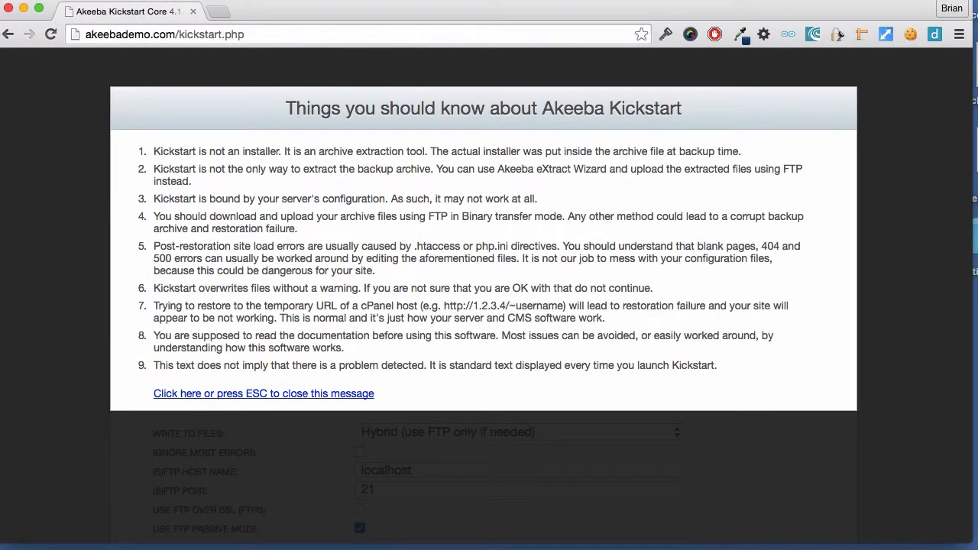
pyautogui.moveTo(320, 80)
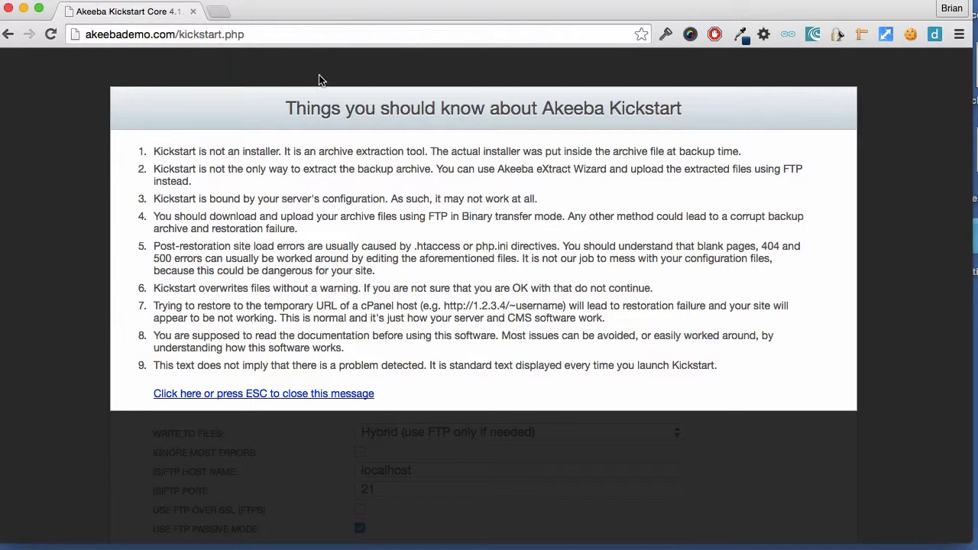
pyautogui.moveTo(260, 372)
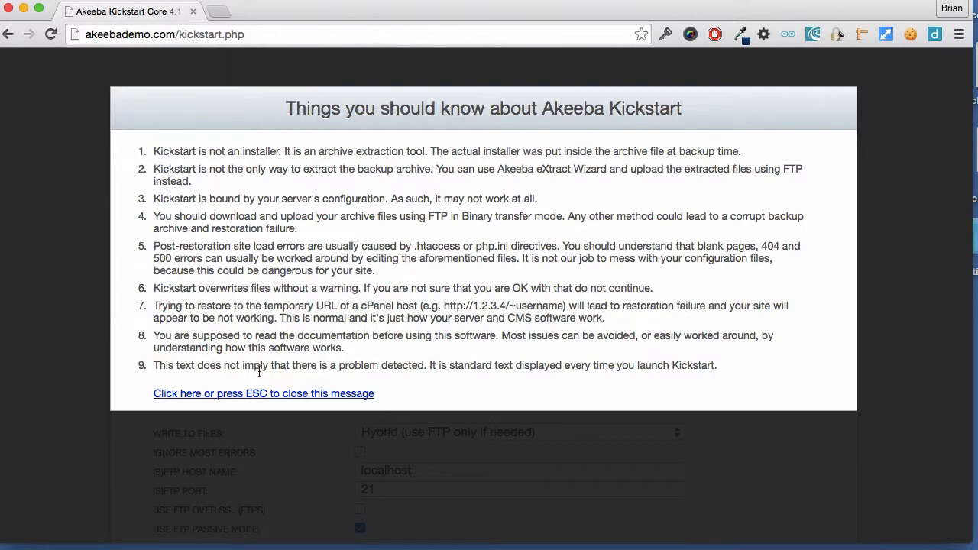
# - Dismiss the Kickstart notice and START extracting the backup archive
pyautogui.click(263, 393)
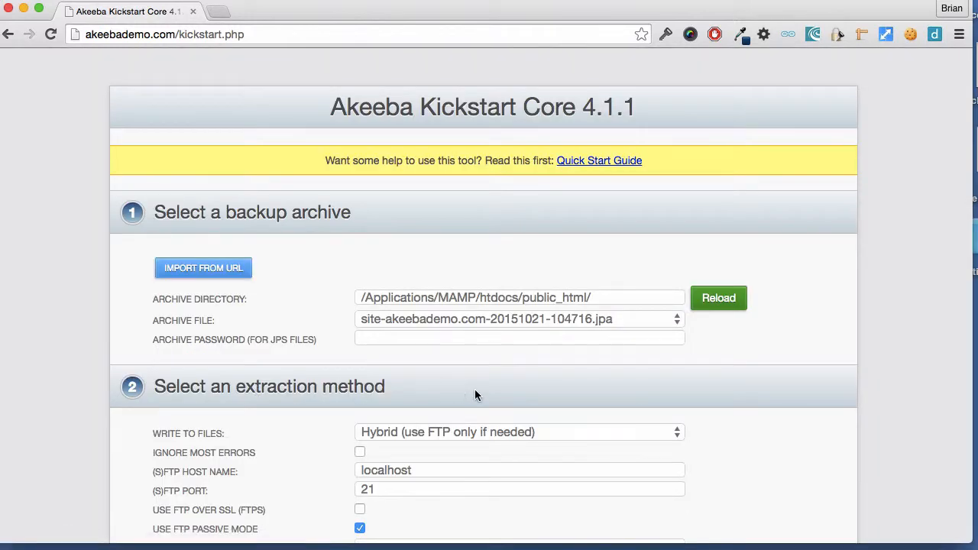
pyautogui.moveTo(522, 326)
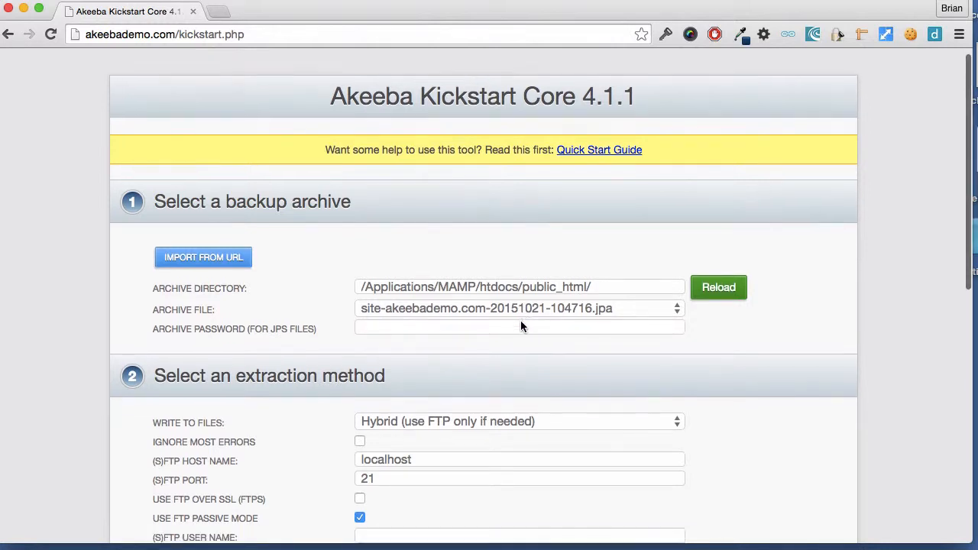
pyautogui.scroll(-3)
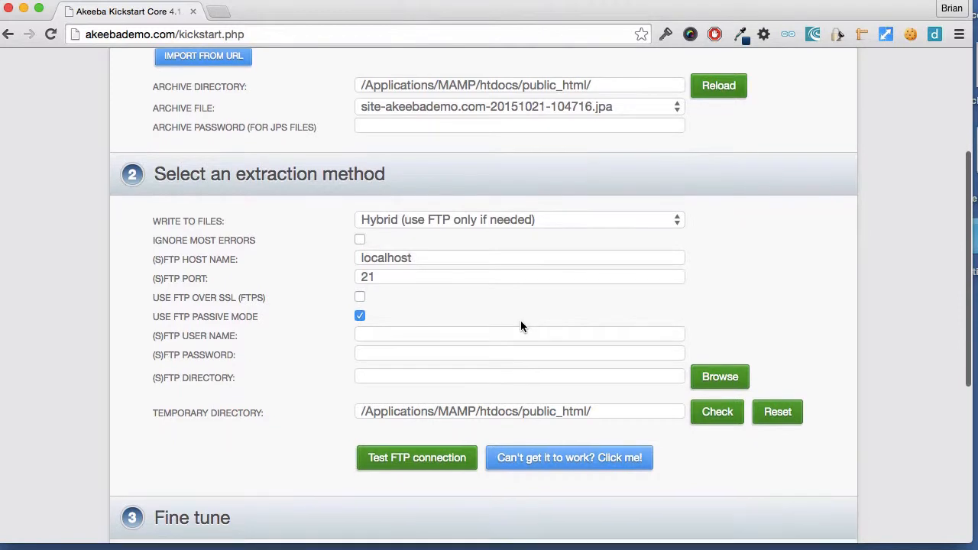
pyautogui.scroll(-3)
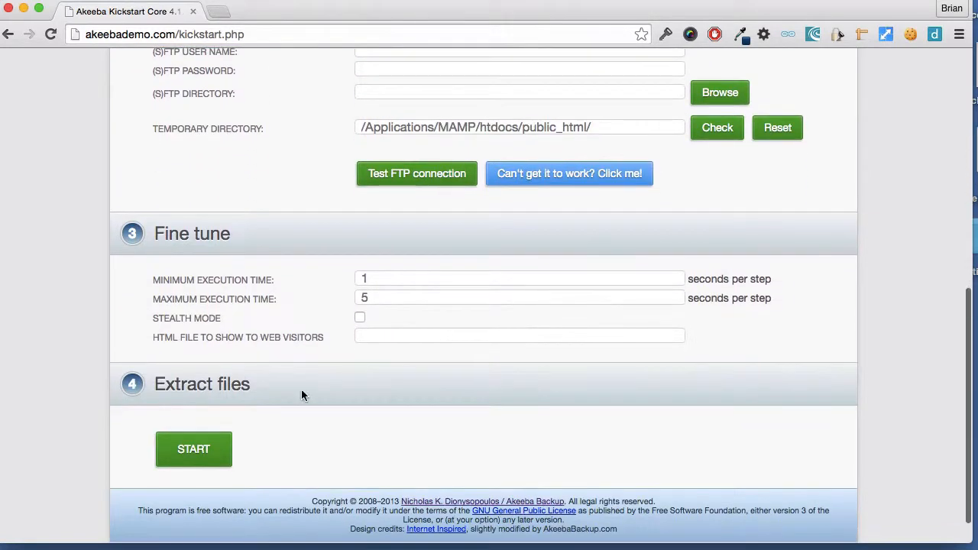
pyautogui.click(193, 449)
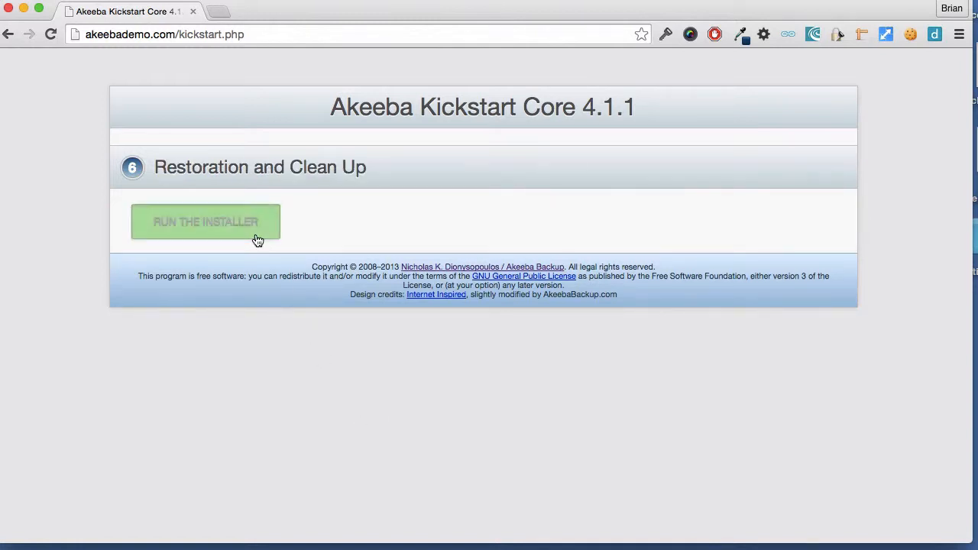
# - Launch the ANGIE installer and restore the site's main database
pyautogui.click(206, 222)
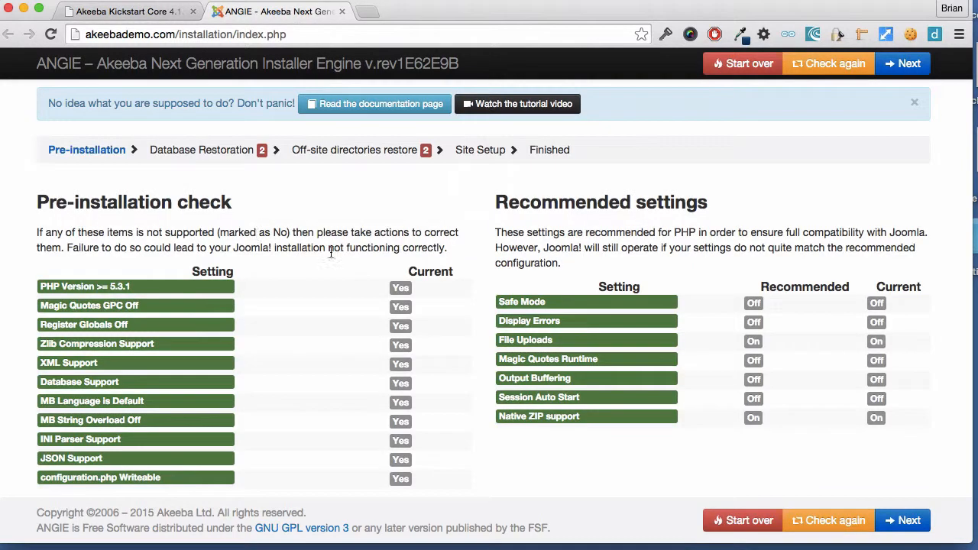
pyautogui.scroll(-3)
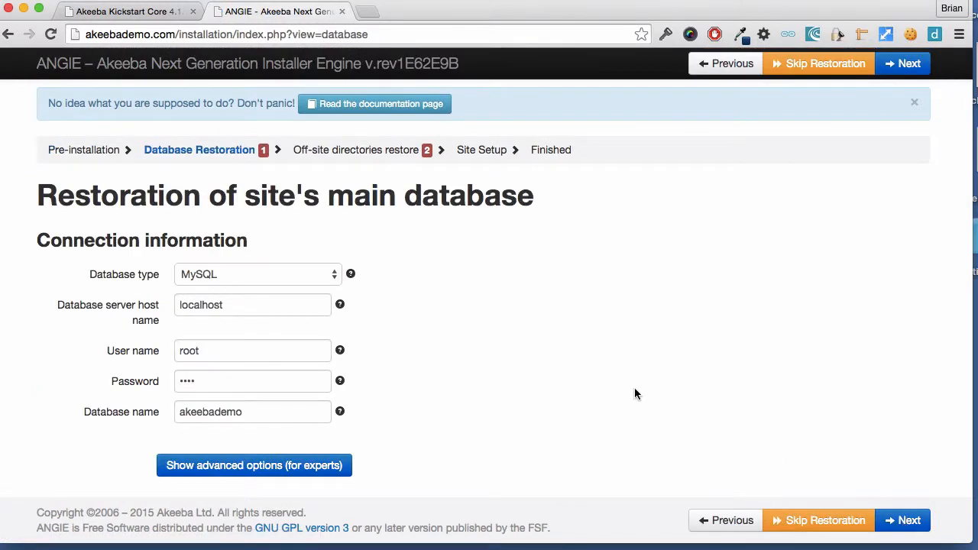
pyautogui.moveTo(605, 398)
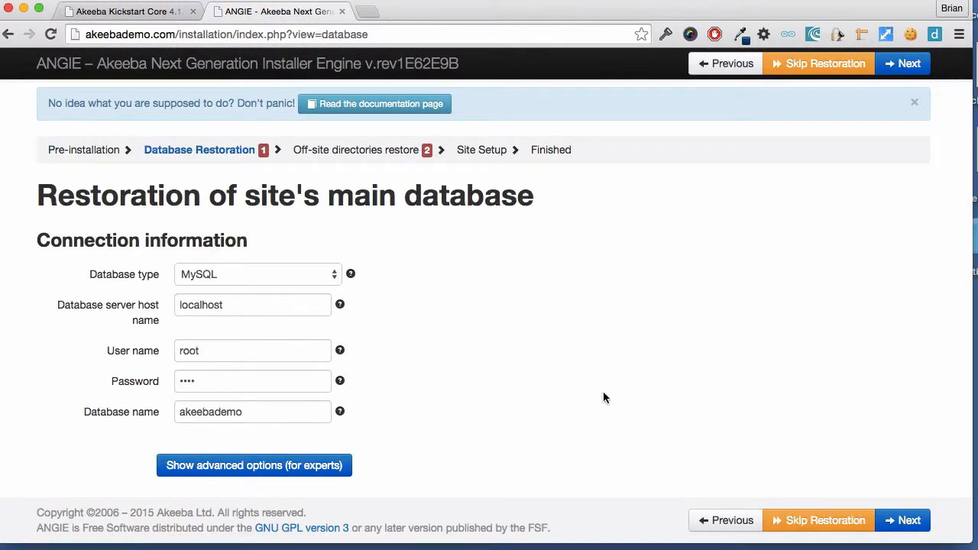
pyautogui.moveTo(741, 395)
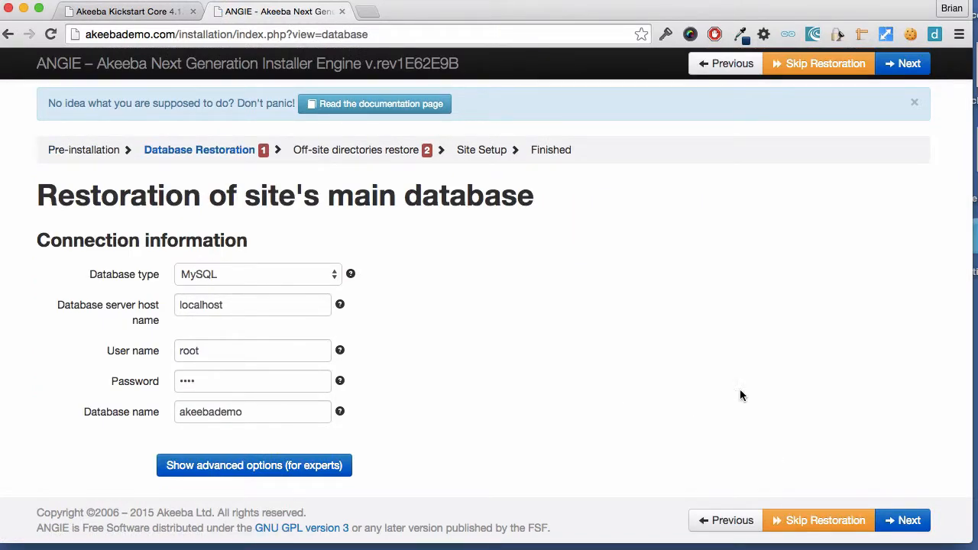
pyautogui.moveTo(922, 467)
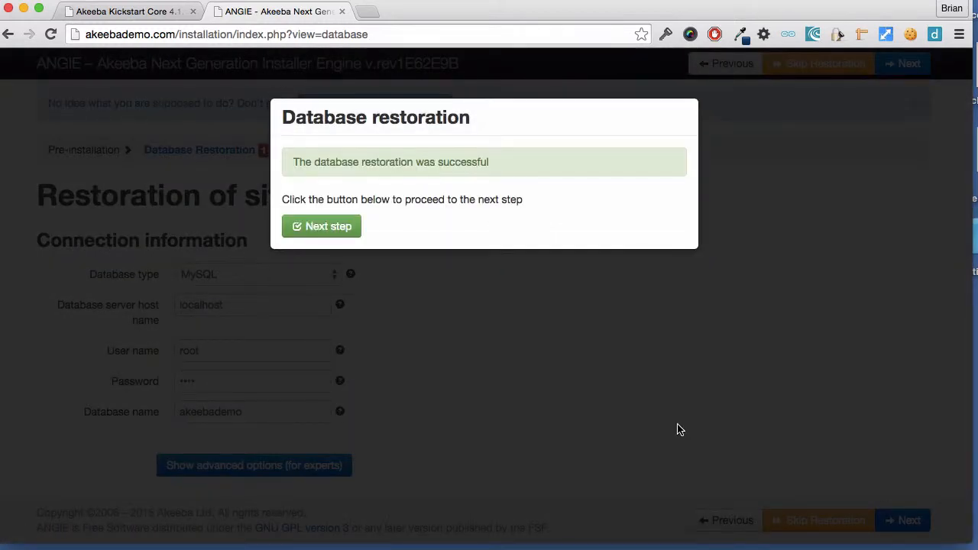
pyautogui.click(321, 225)
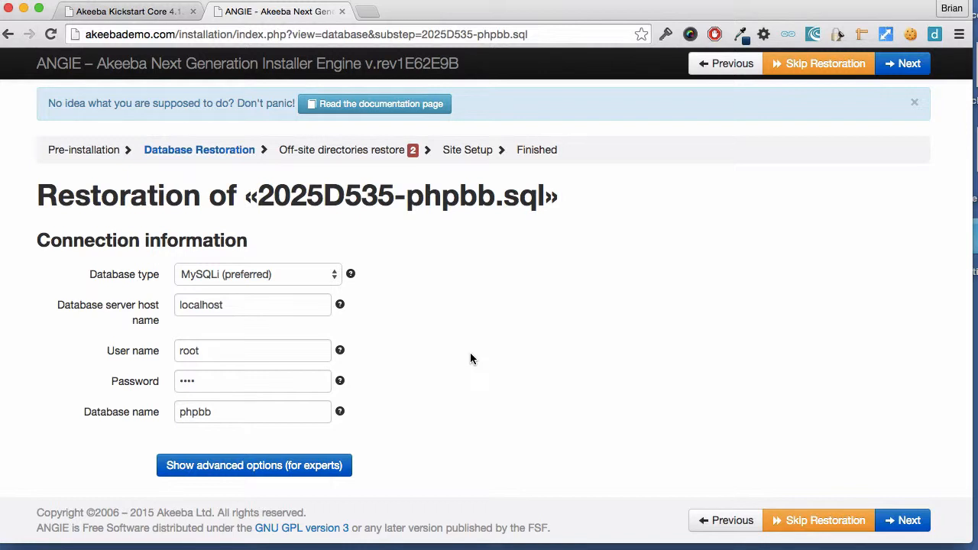
pyautogui.moveTo(726, 412)
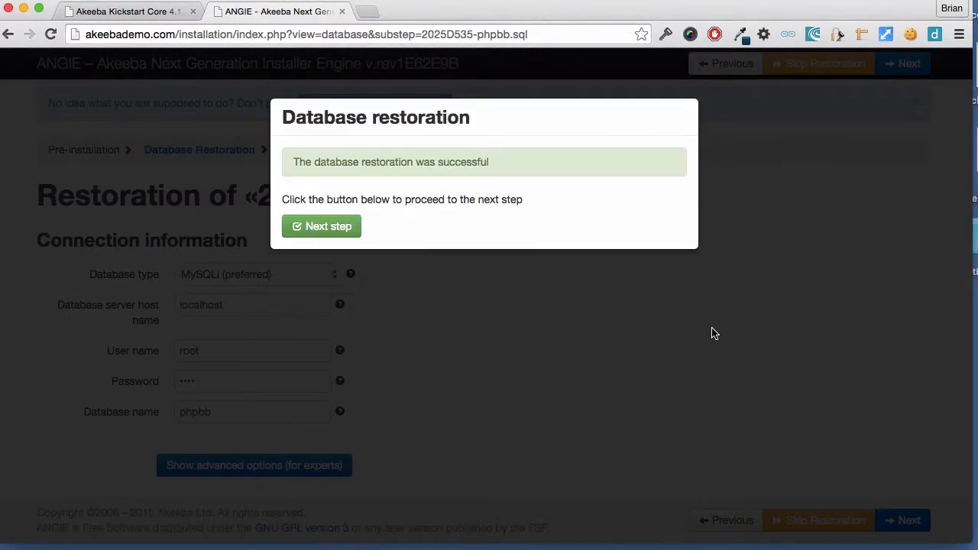
pyautogui.moveTo(404, 287)
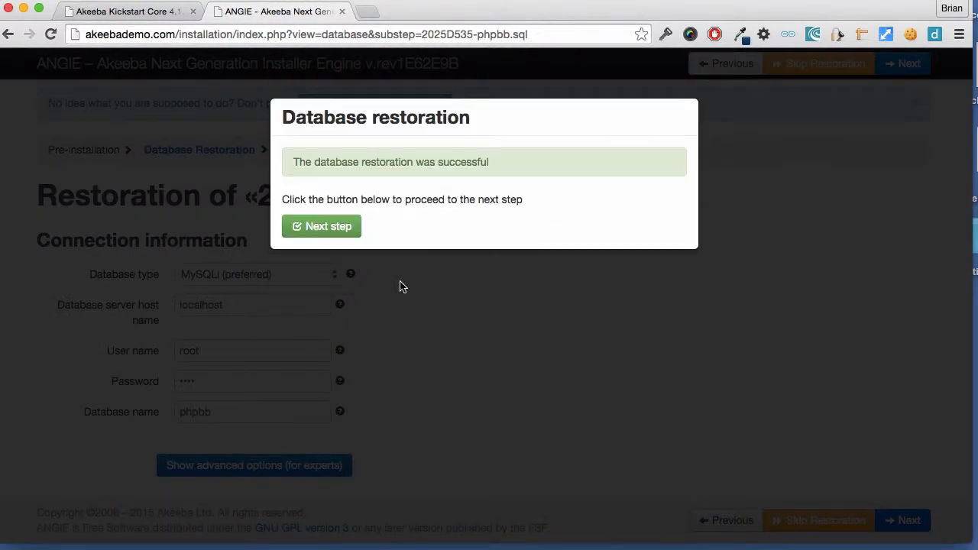
# - Continue past the successful phpbb.sql forum database restoration
pyautogui.click(321, 225)
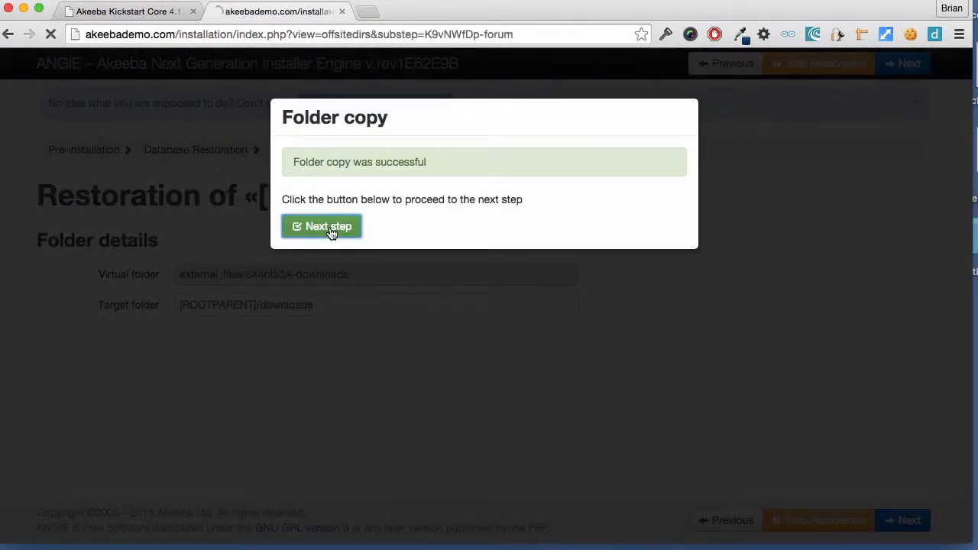
# - Continue past the downloads and forum folder copy dialogs to Site Setup
pyautogui.click(321, 227)
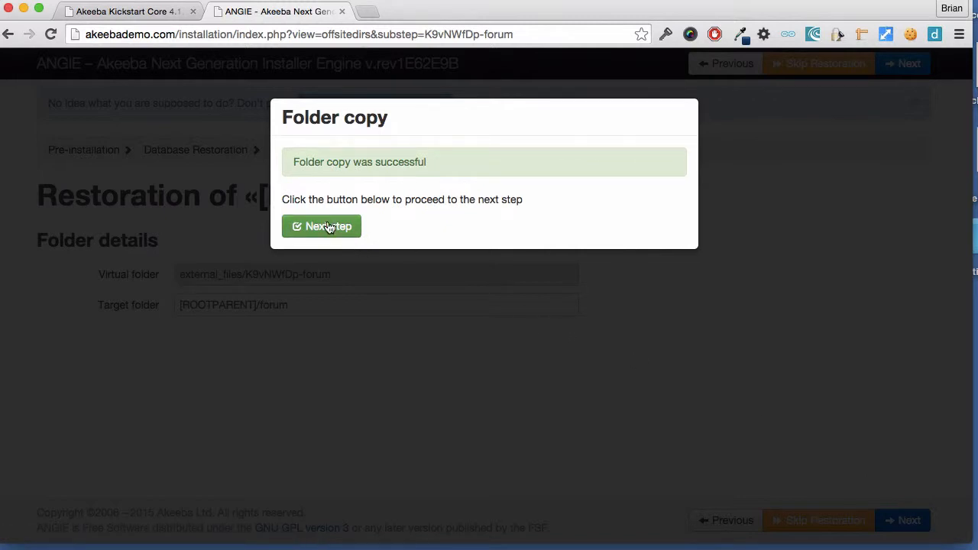
pyautogui.click(321, 226)
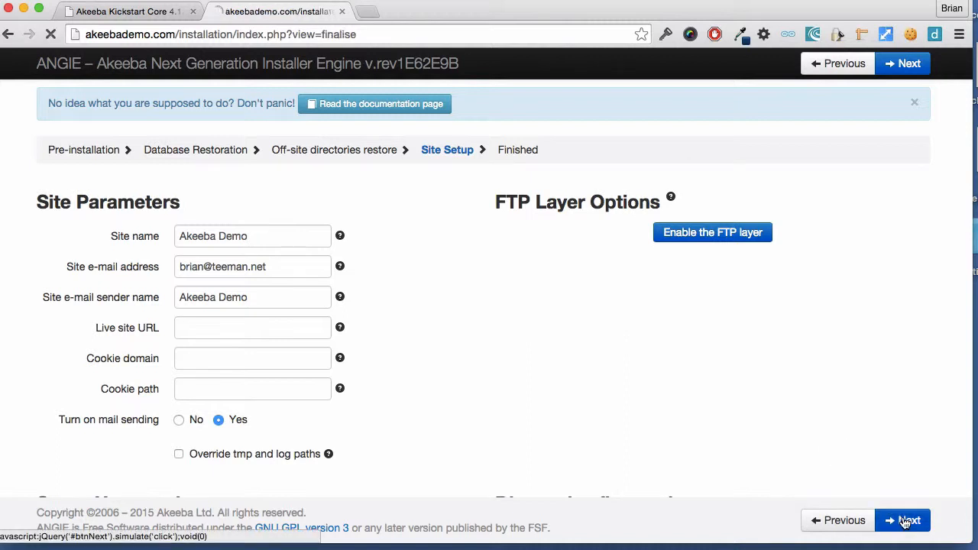
# - Apply Site Setup, run Kickstart's CLEAN UP, and open the restored front-end
pyautogui.click(902, 520)
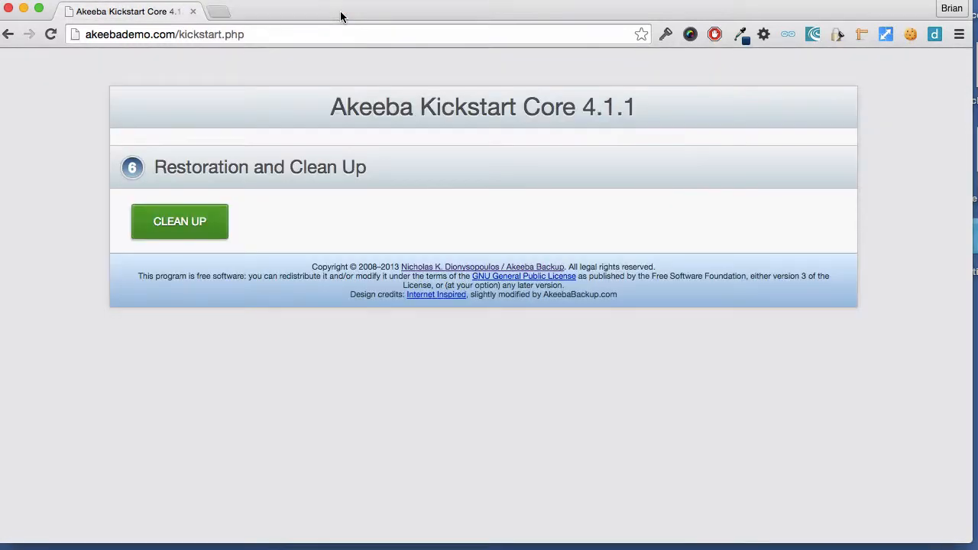
pyautogui.click(180, 221)
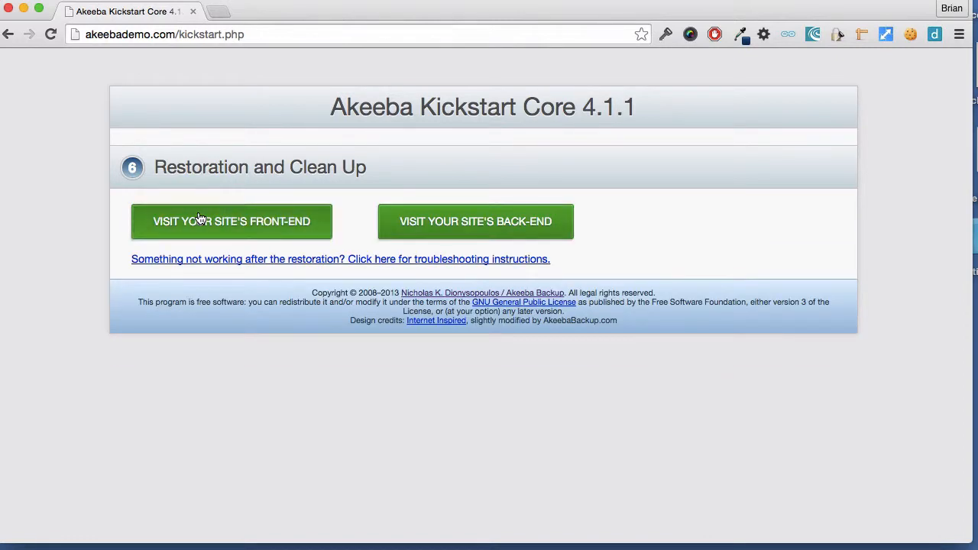
pyautogui.click(230, 222)
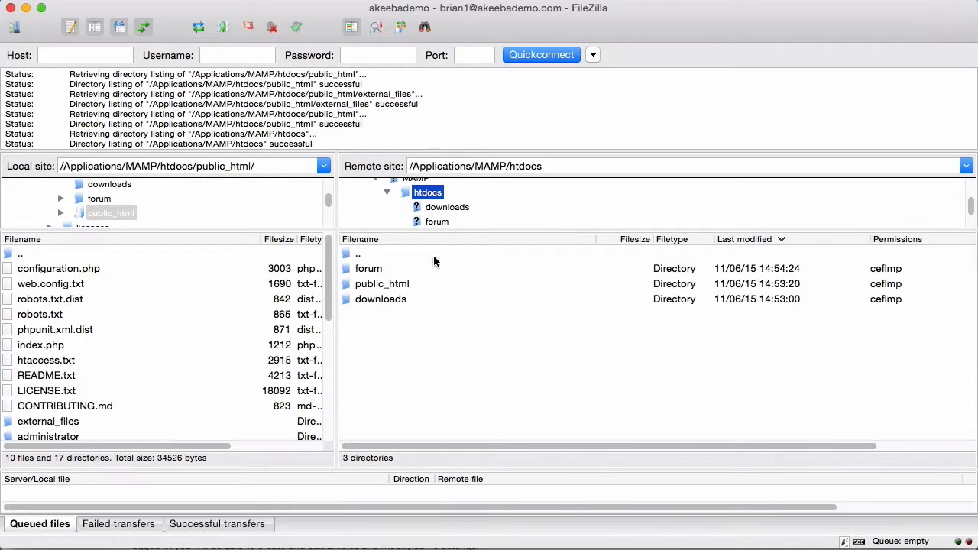
pyautogui.moveTo(413, 305)
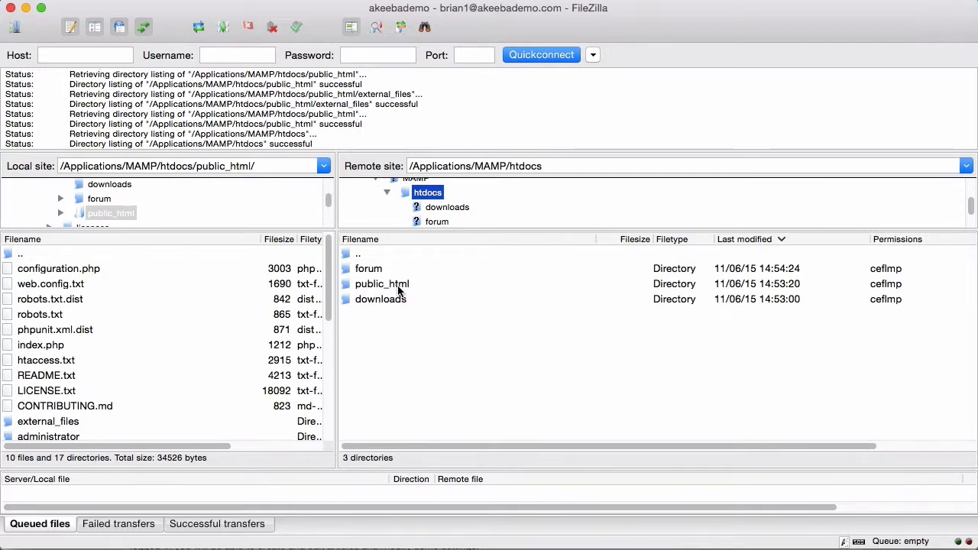
# - Browse public_html on the server and open the external_files folder
pyautogui.doubleClick(383, 284)
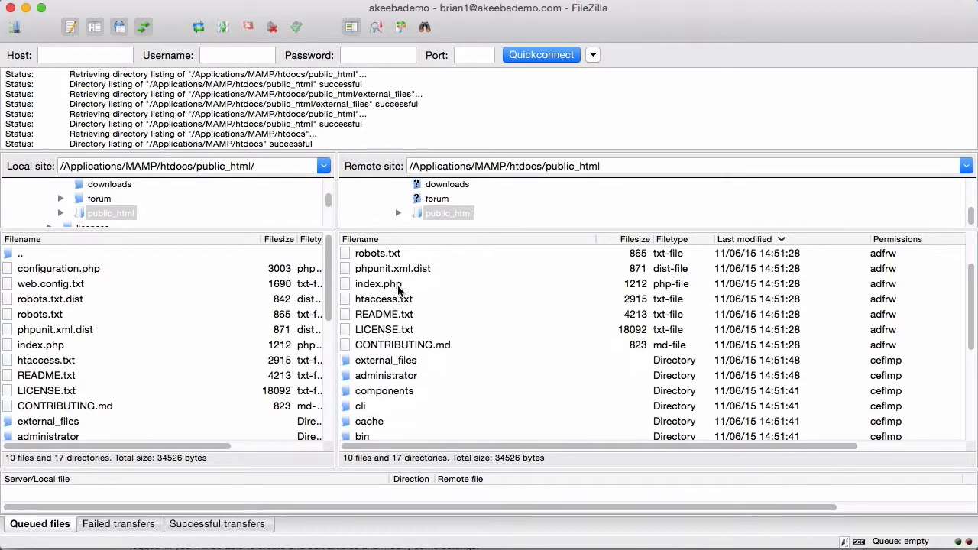
pyautogui.scroll(-3)
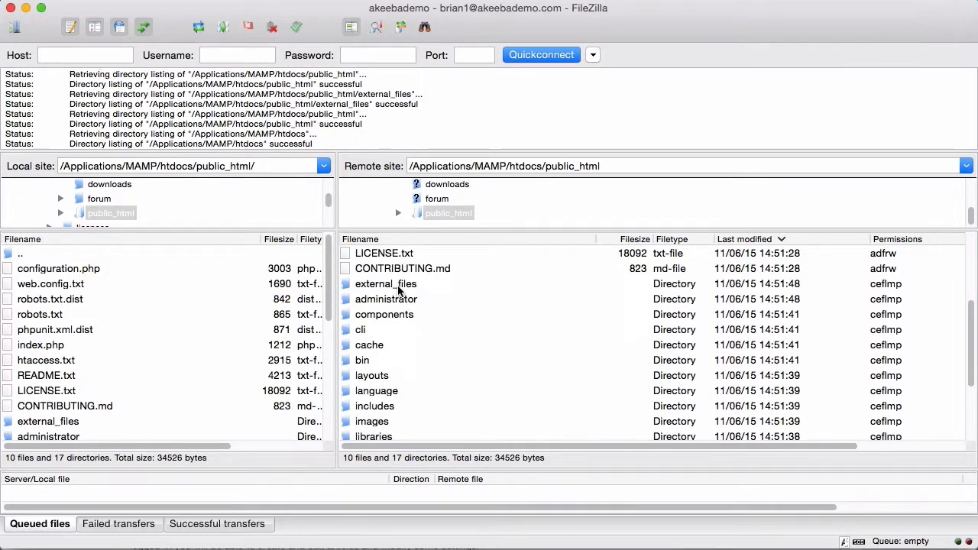
pyautogui.doubleClick(386, 284)
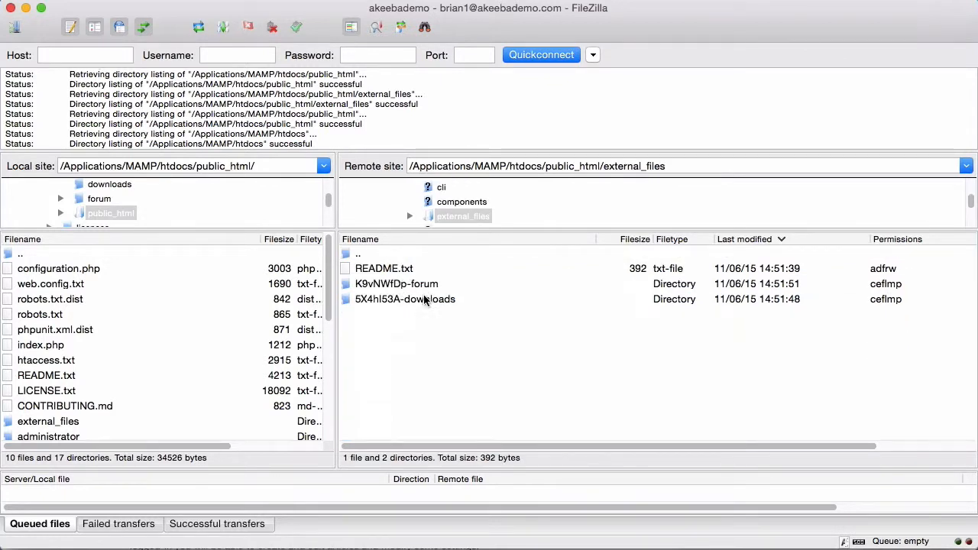
pyautogui.moveTo(426, 305)
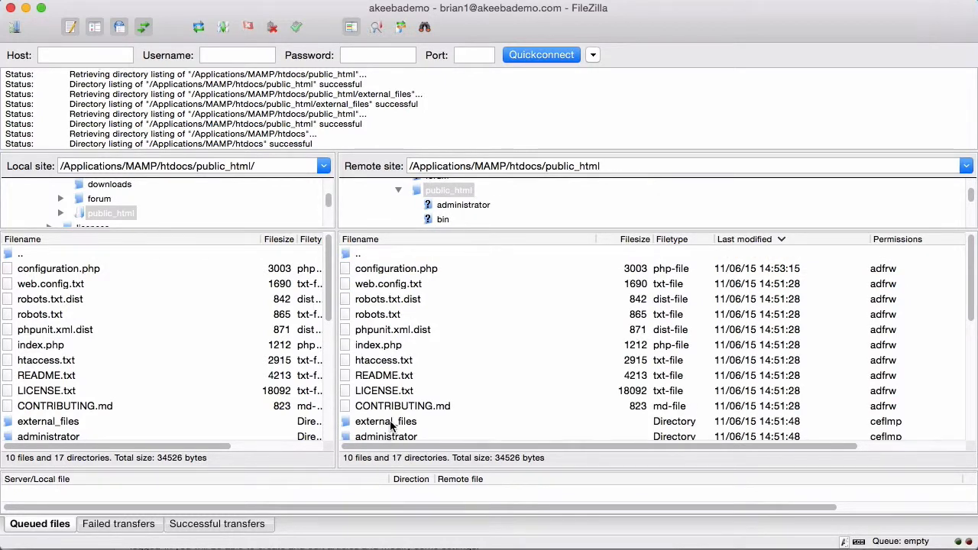
# - Delete the external_files folder recursively from the server via its context menu
pyautogui.rightClick(385, 421)
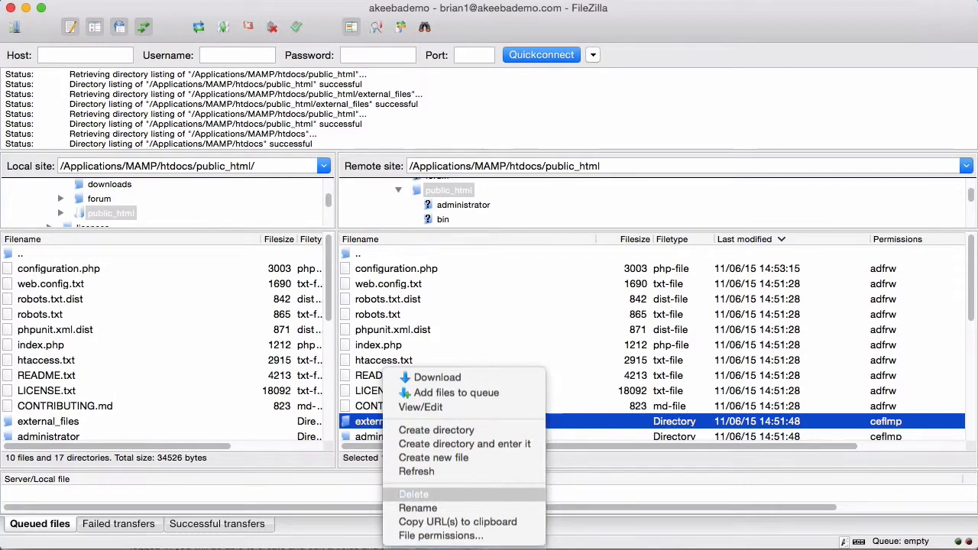
pyautogui.click(414, 493)
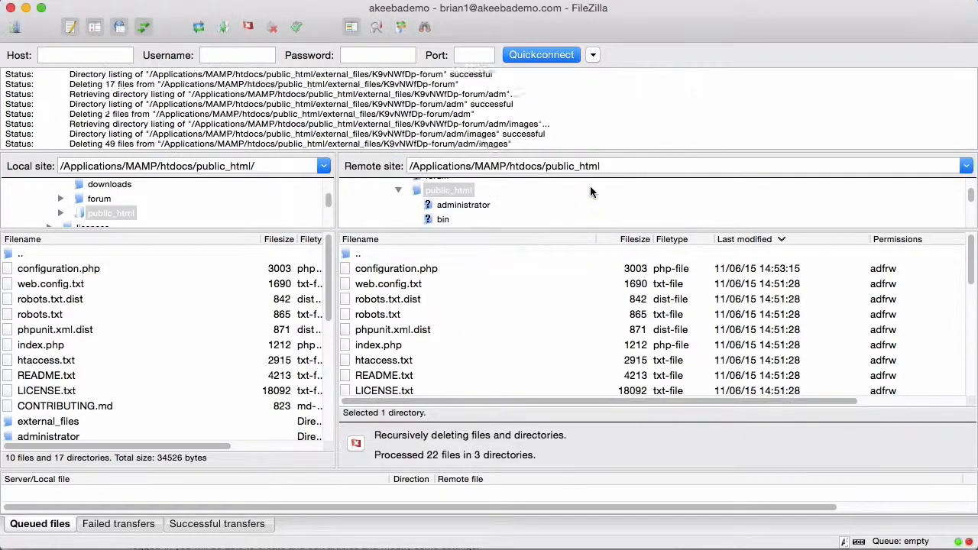